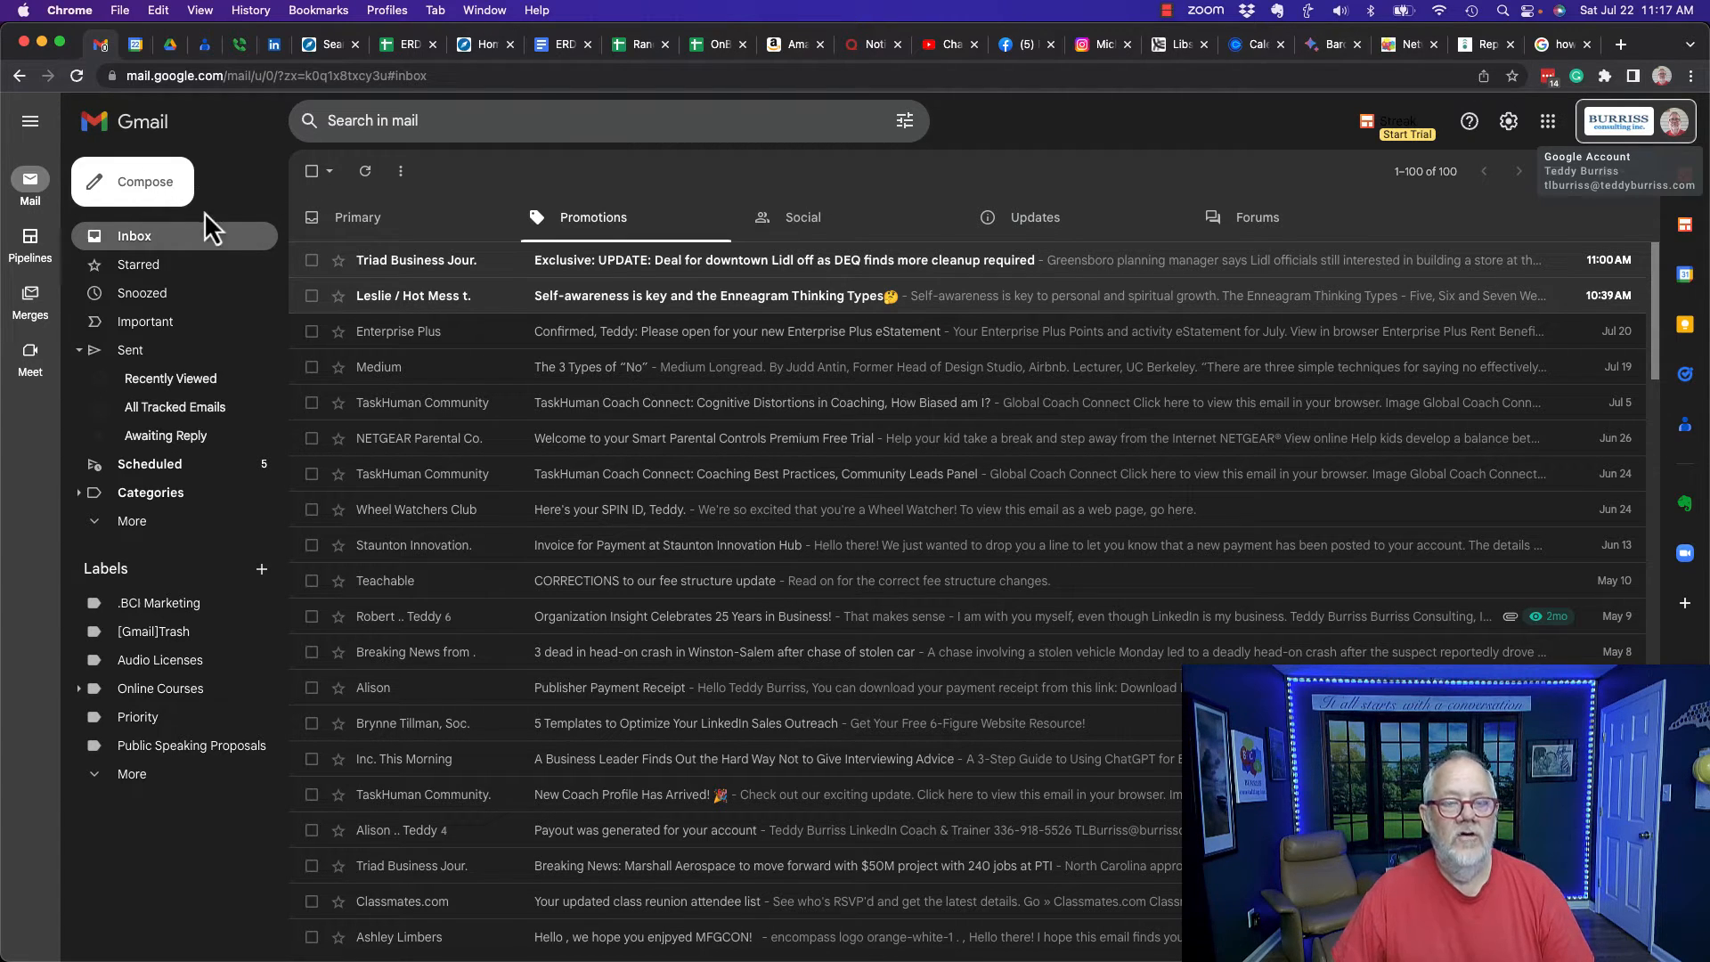
{"action": "mouse_move", "coordinate": [1017, 157]}
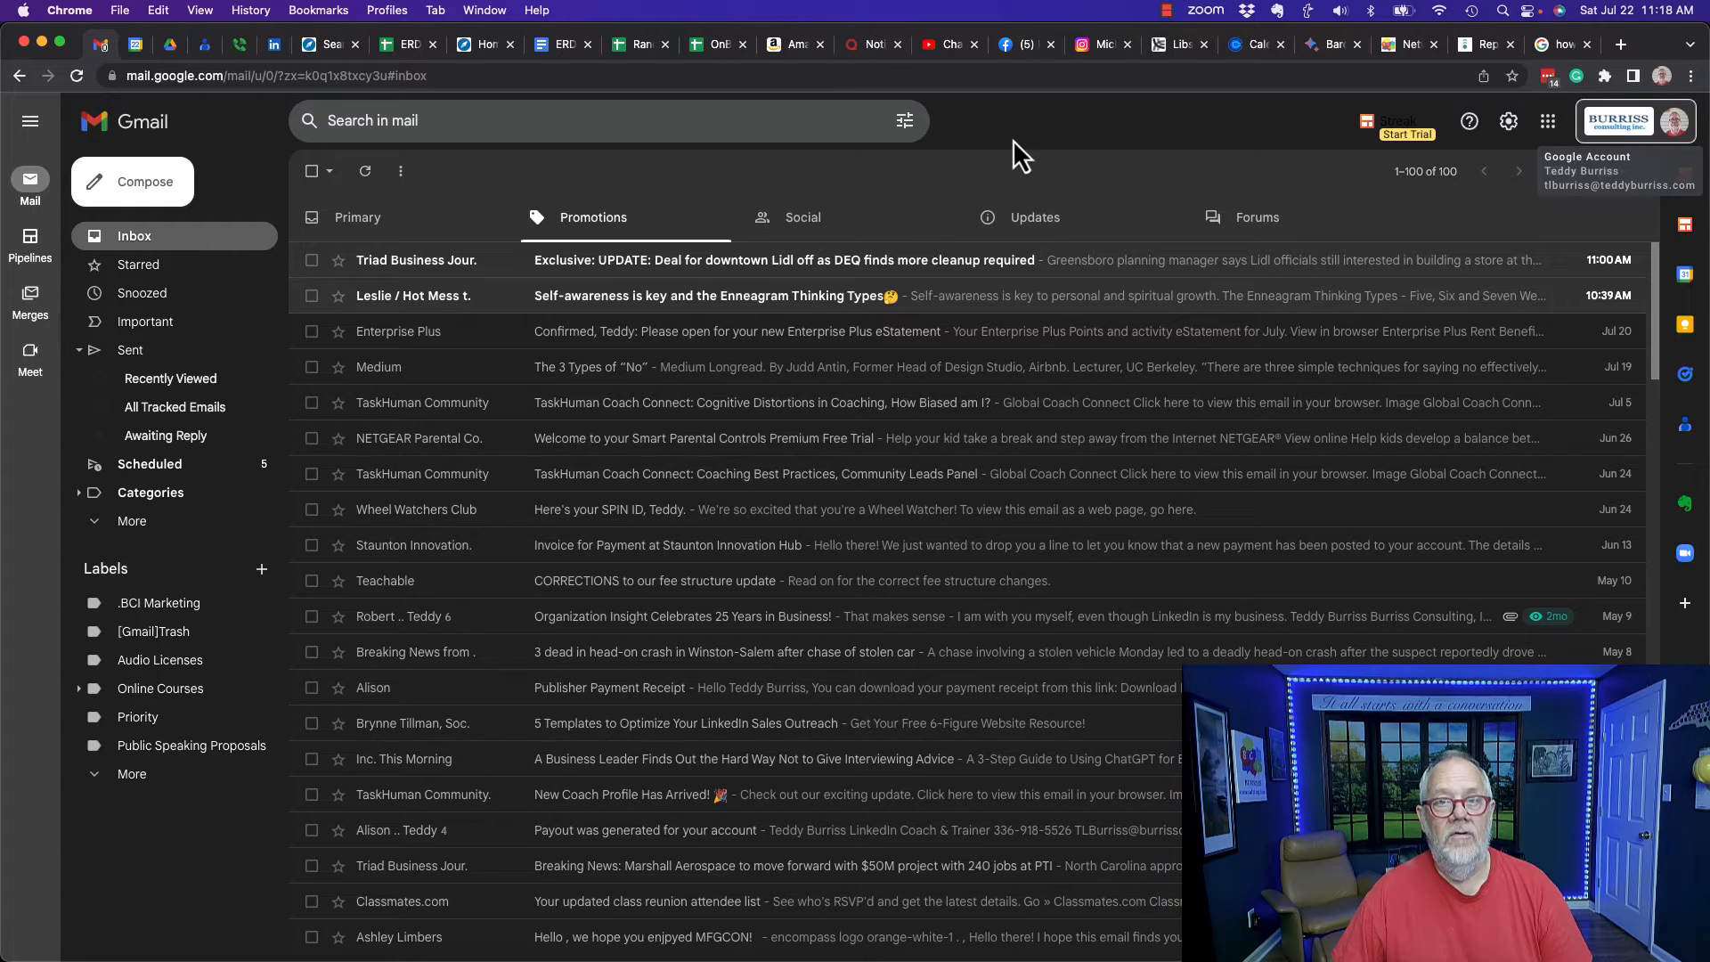
{"action": "mouse_move", "coordinate": [1003, 161]}
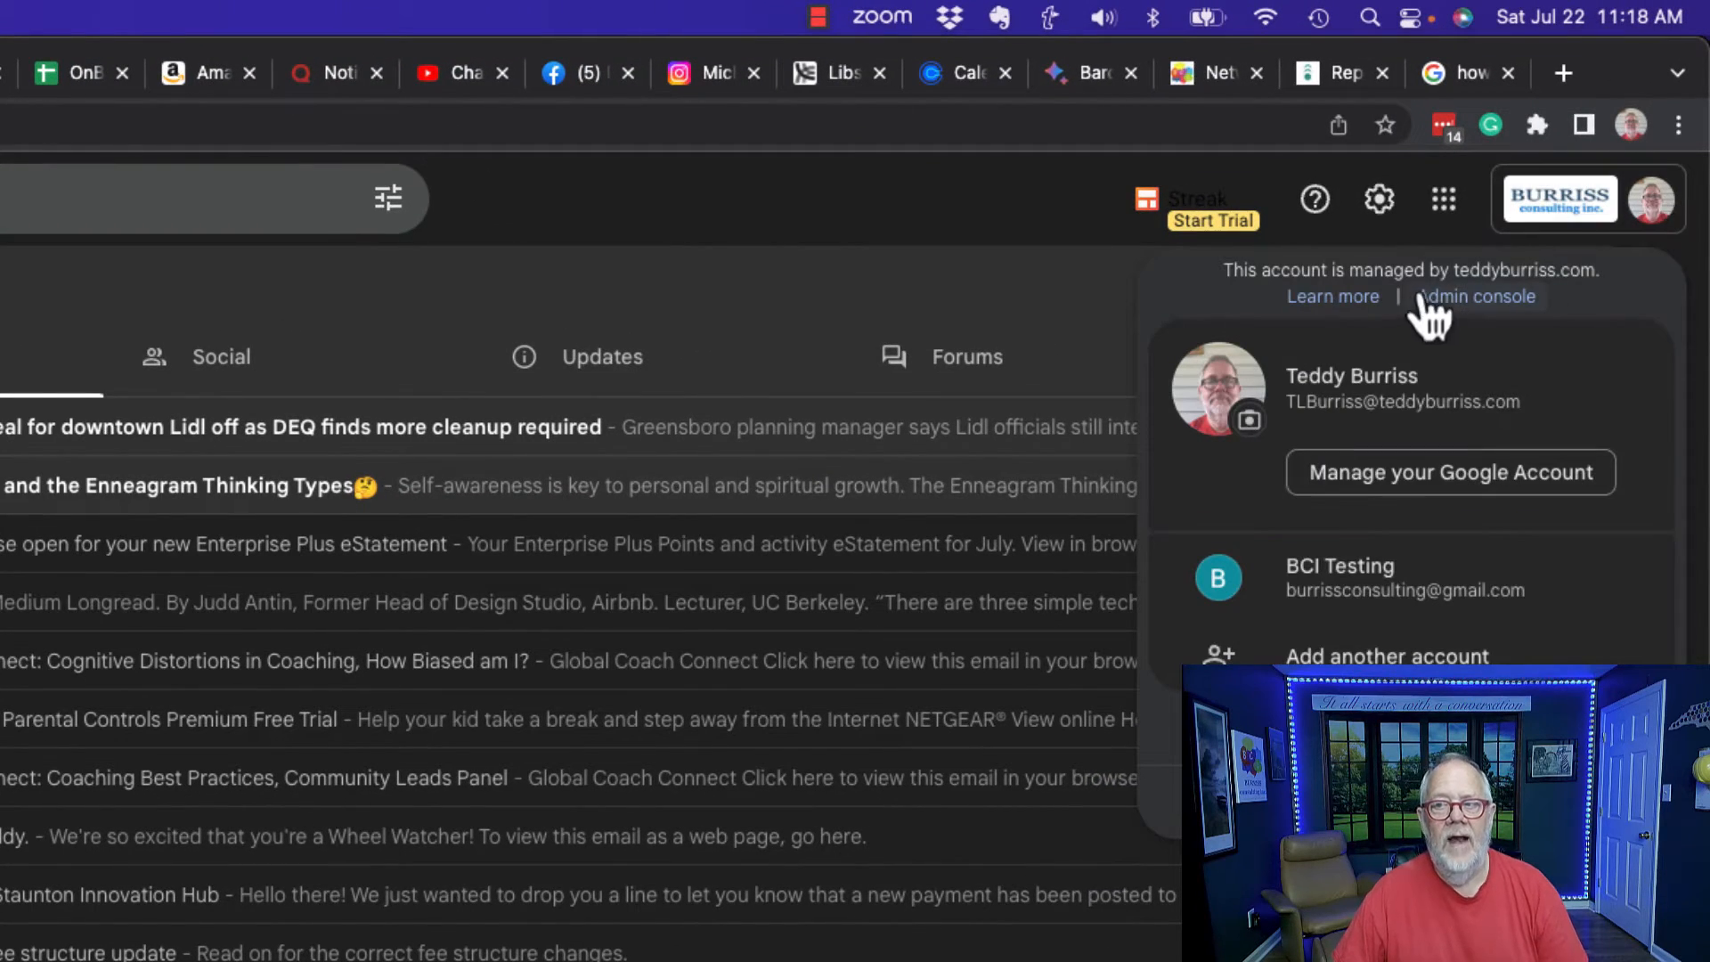
Step: Open the Burriss Consulting Admin console from the Gmail account menu
{"action": "left_click", "coordinate": [1478, 296]}
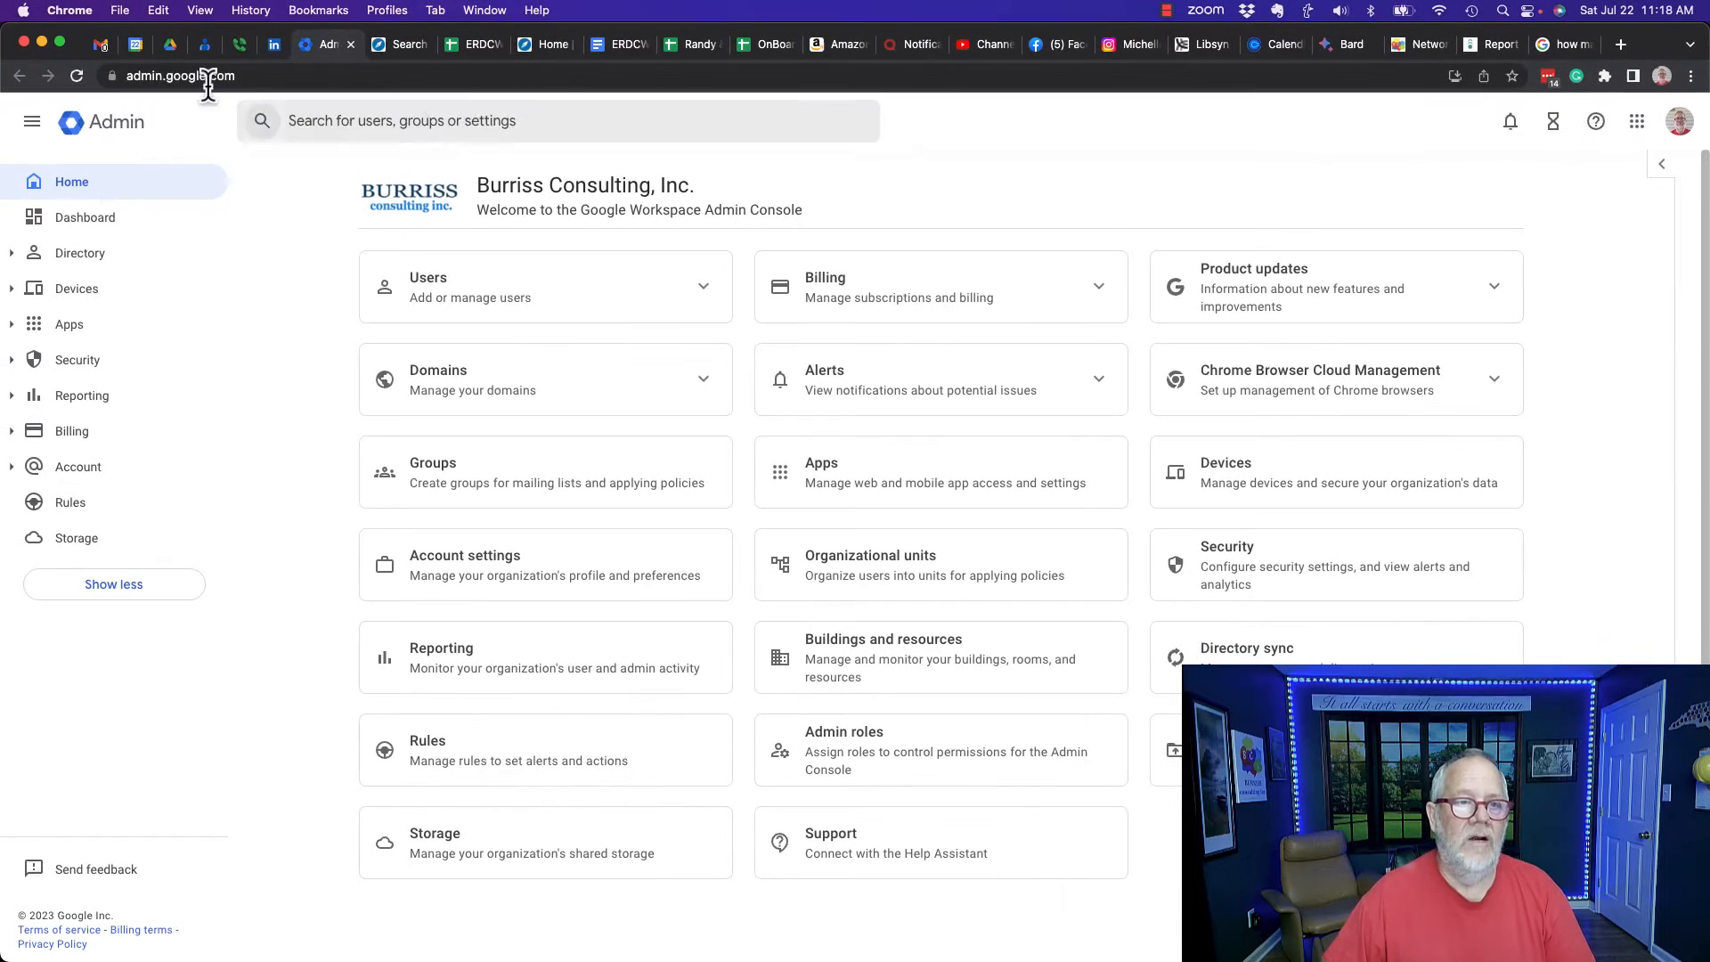
{"action": "left_click", "coordinate": [187, 75]}
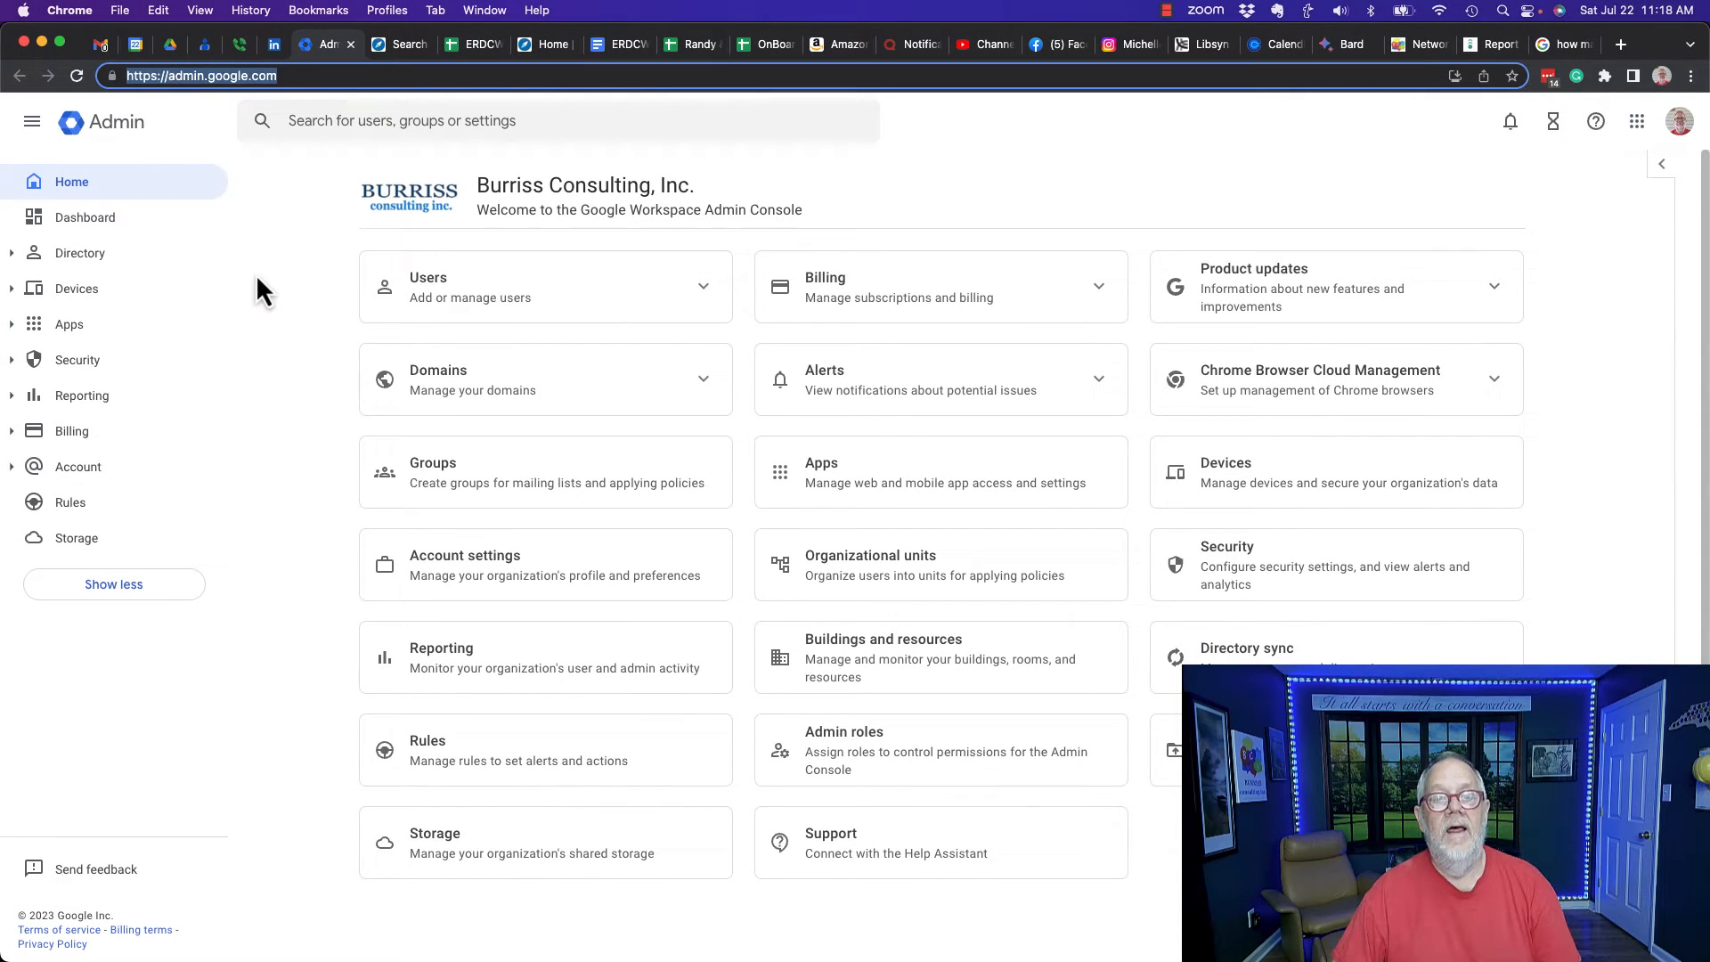
Step: Open the Users directory, select the first account and show its More options actions
{"action": "left_click", "coordinate": [545, 287]}
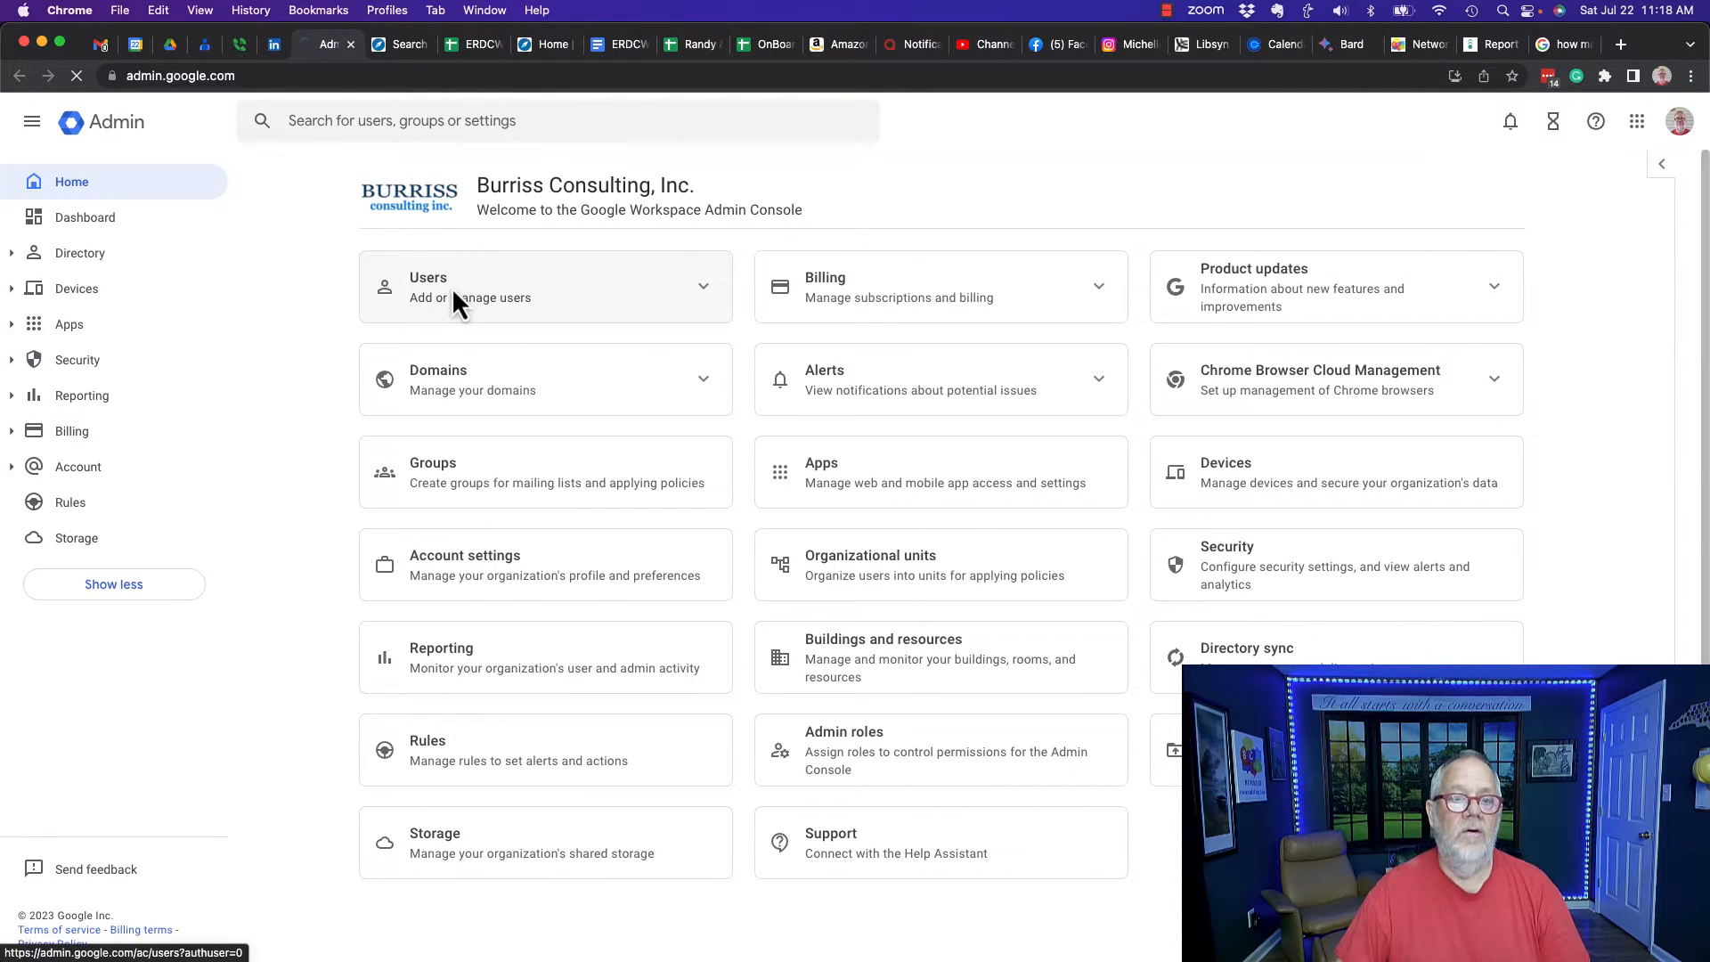
{"action": "left_click", "coordinate": [463, 287]}
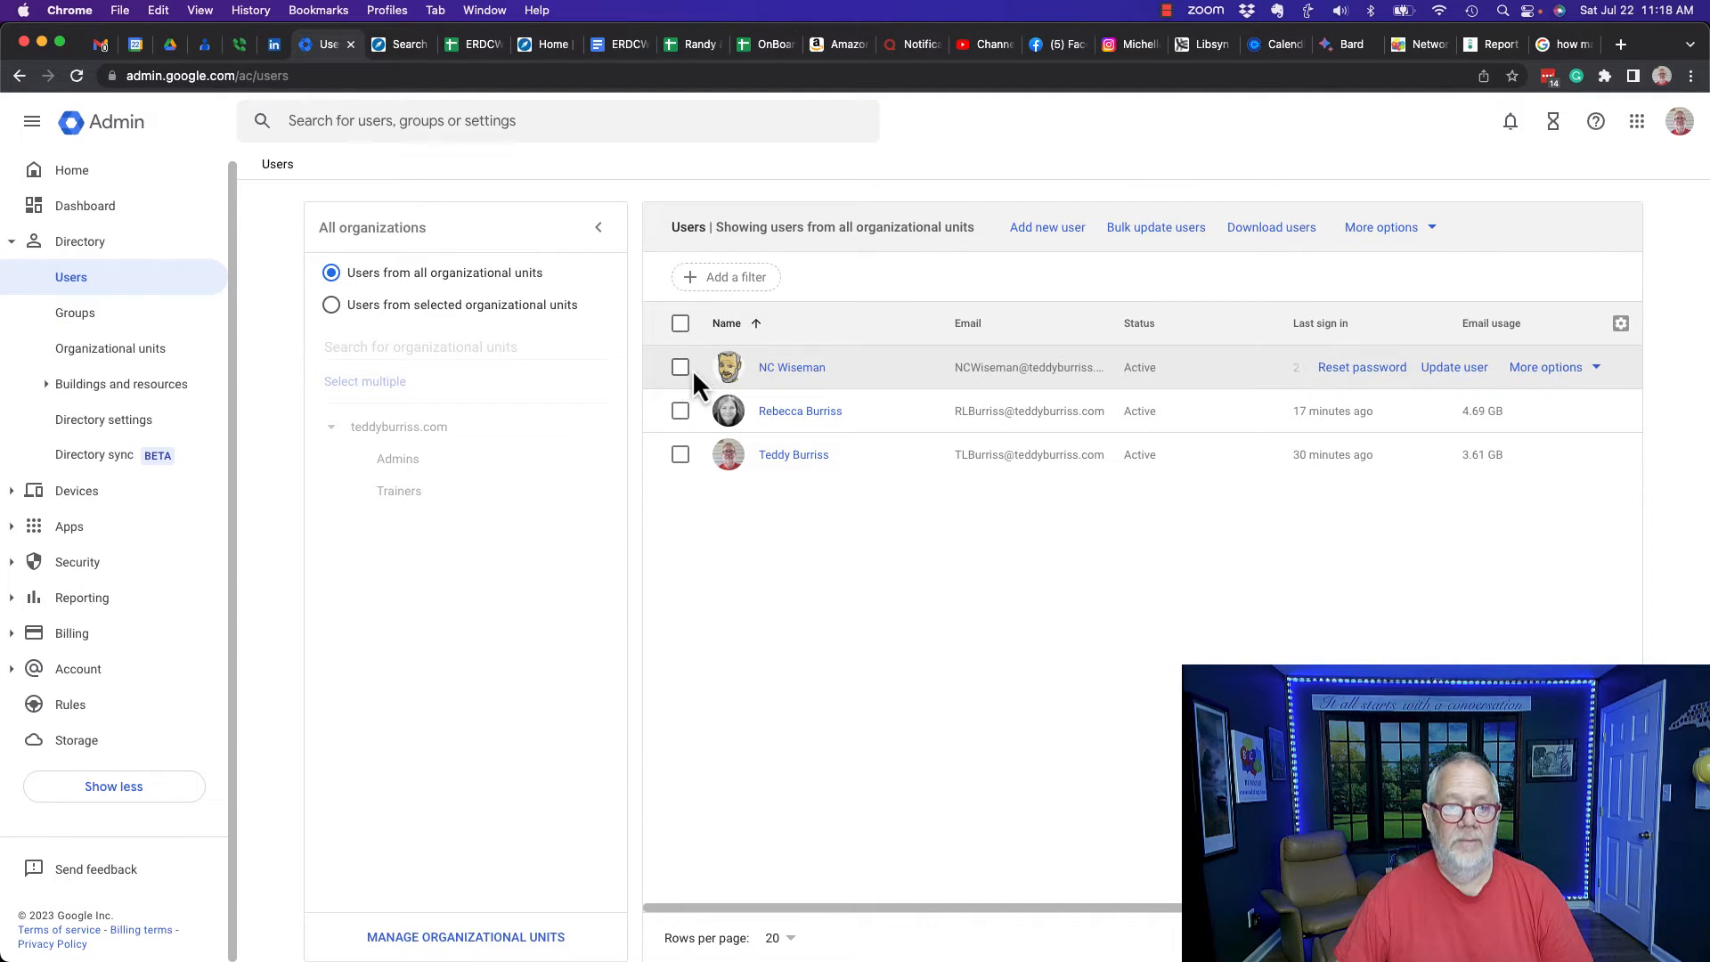
{"action": "left_click", "coordinate": [680, 367]}
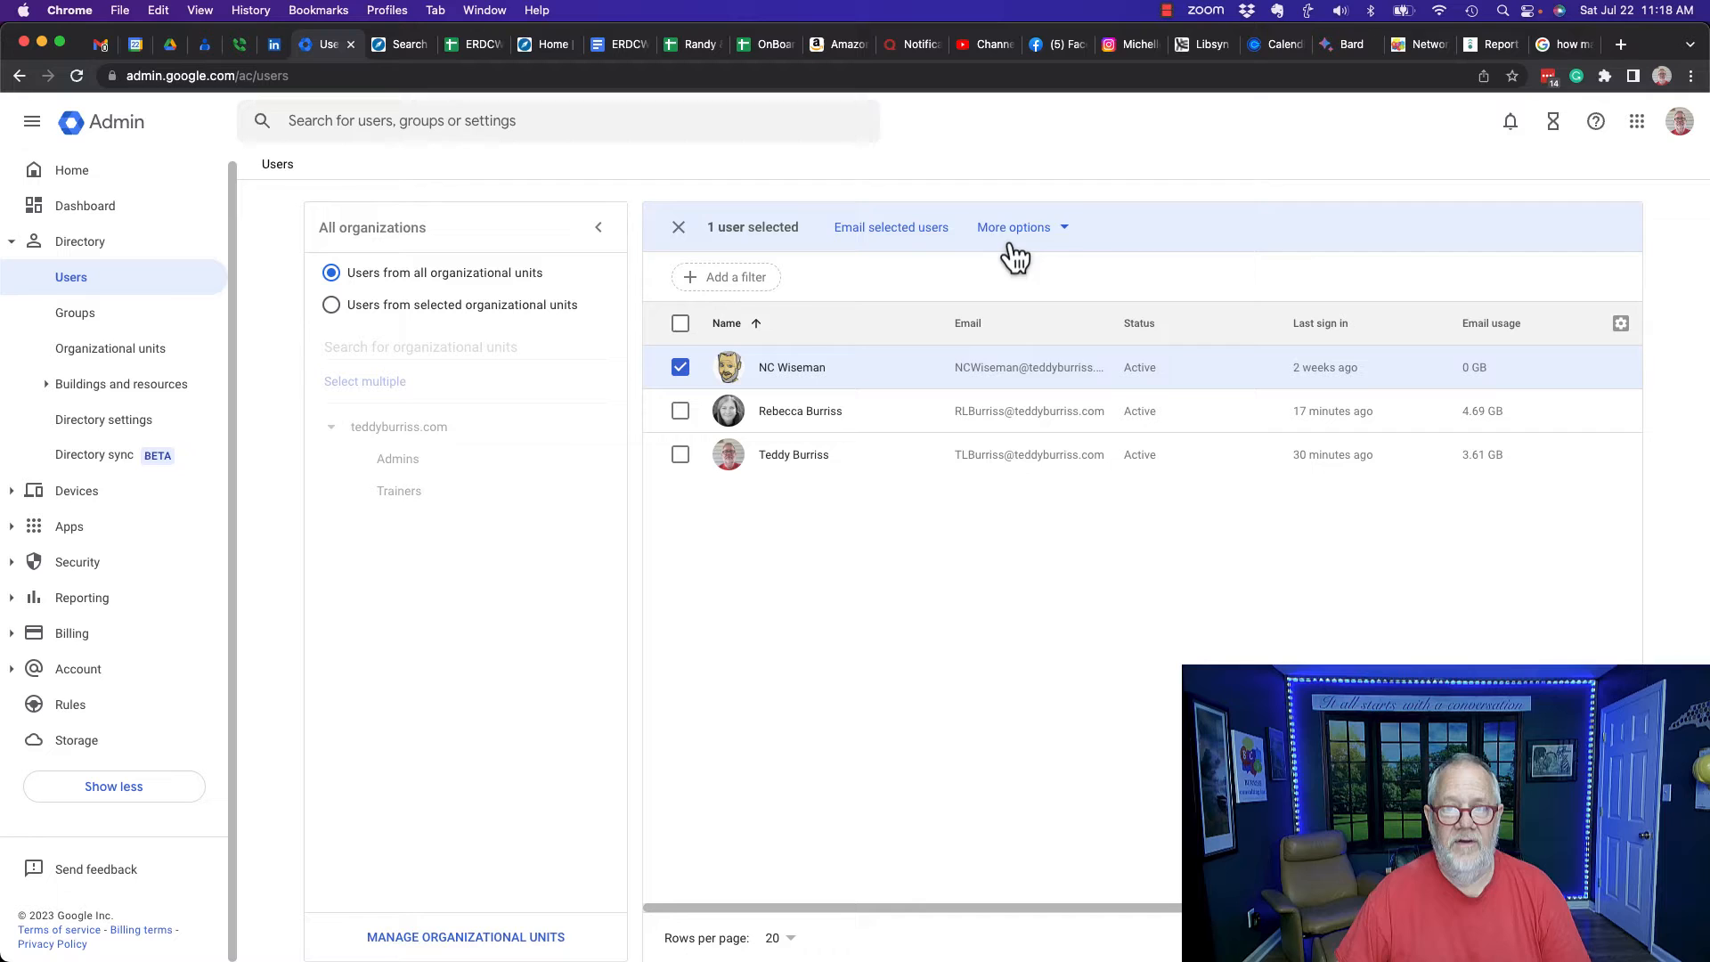
{"action": "left_click", "coordinate": [1014, 228]}
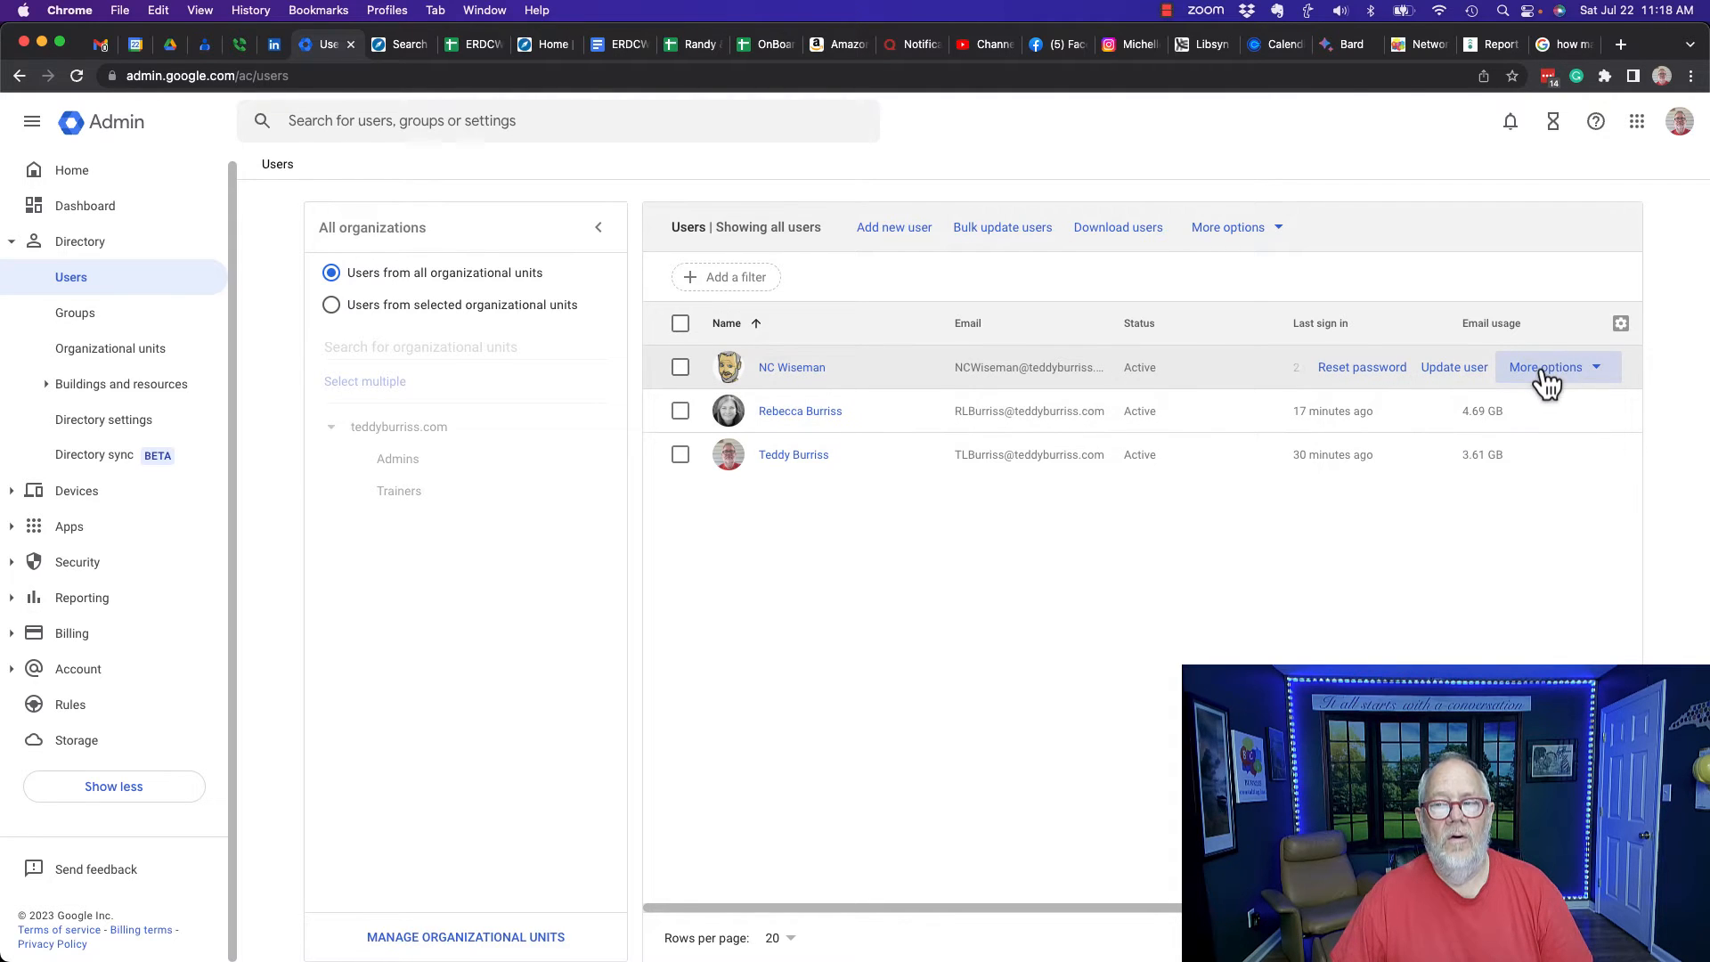
{"action": "left_click", "coordinate": [1555, 367]}
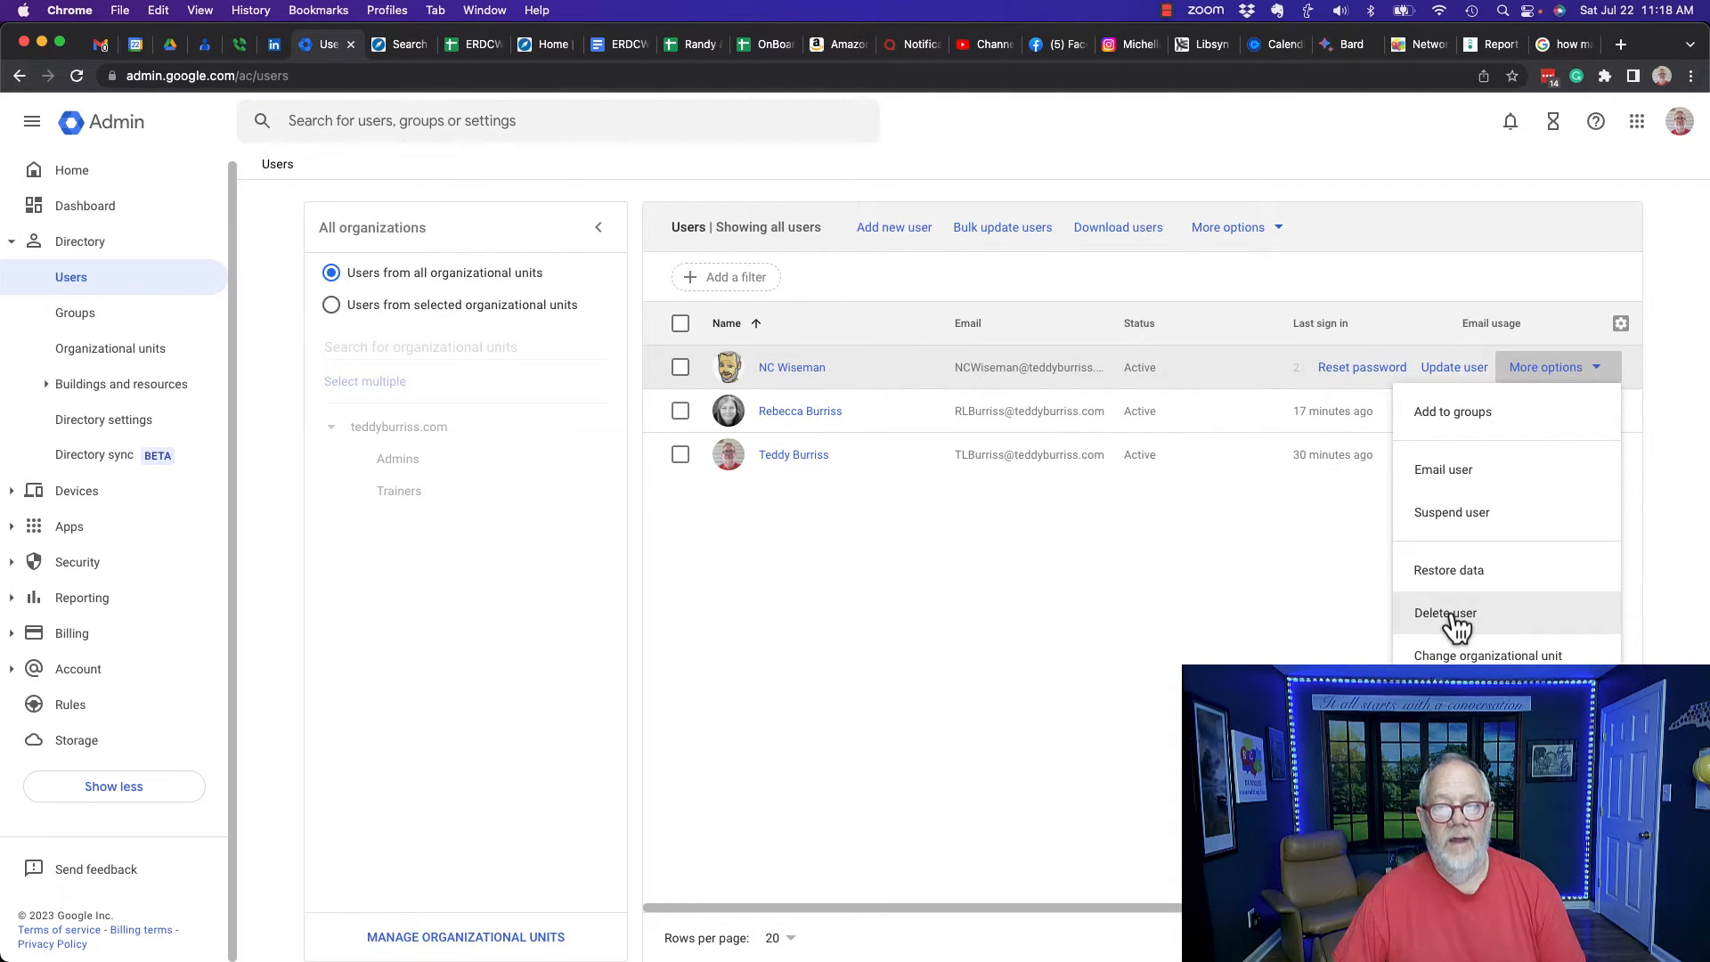
Step: Choose Delete user to open the delete form for the first account
{"action": "left_click", "coordinate": [1447, 613]}
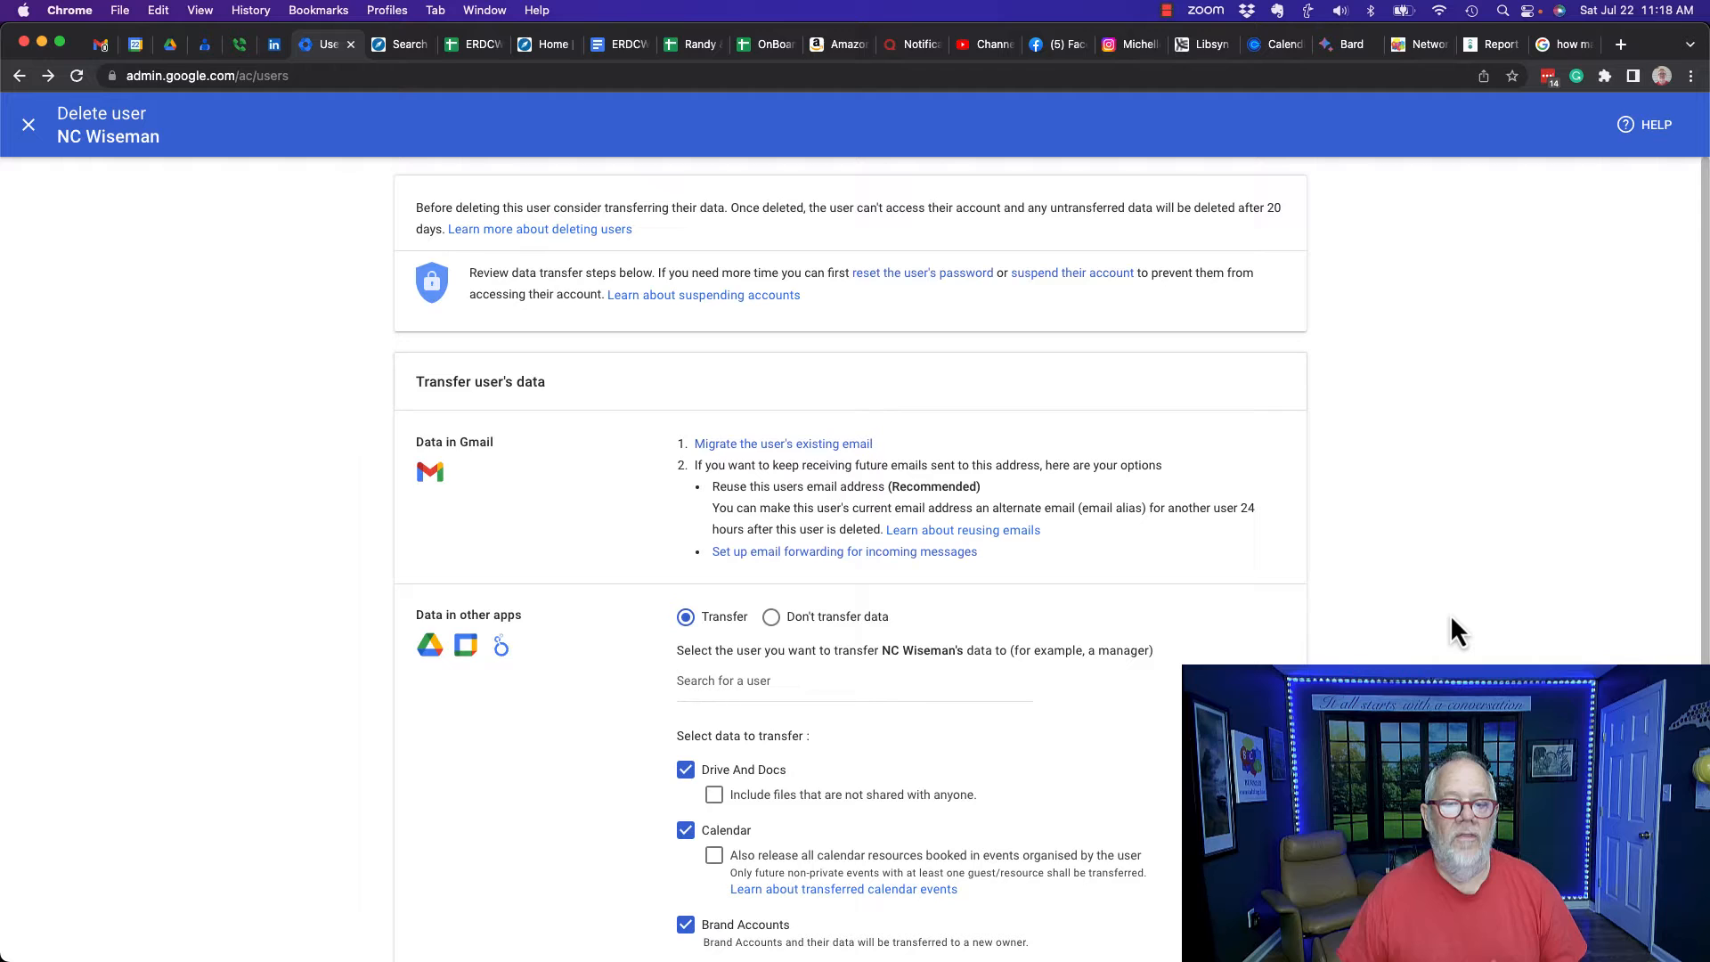
Step: Search 'tedd' and set Teddy's admin account as recipient of Drive, Calendar and other app data
{"action": "scroll", "scroll_direction": "down", "scroll_amount": 3}
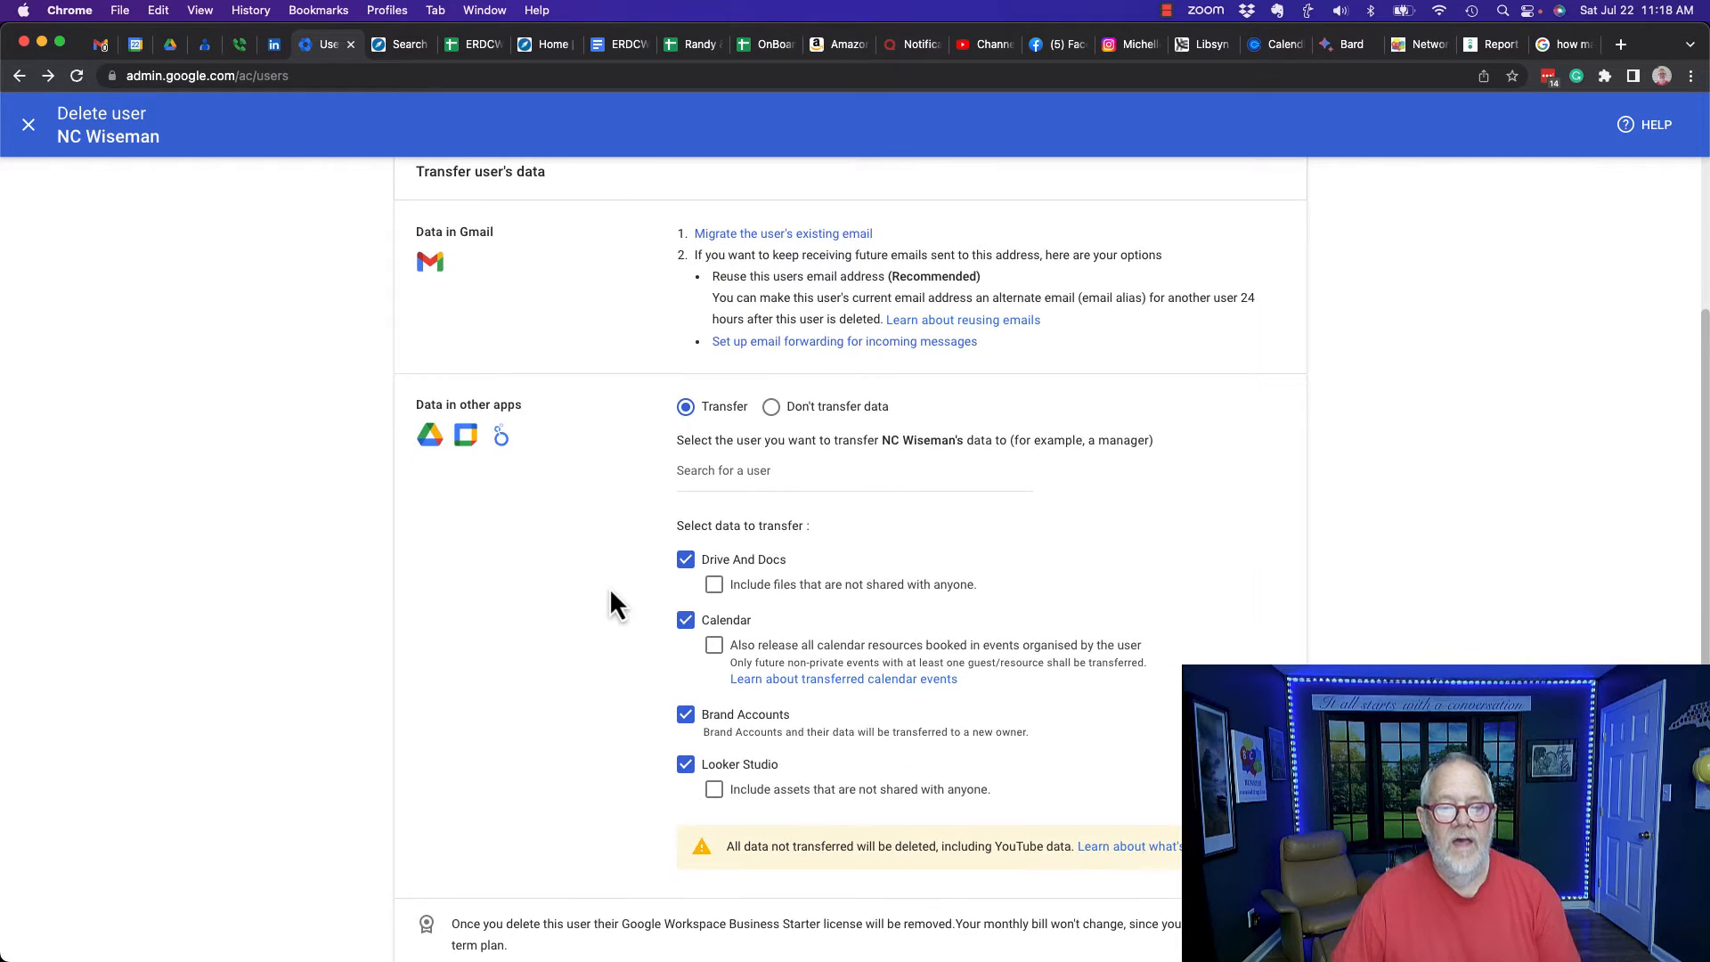
{"action": "scroll", "scroll_direction": "up", "scroll_amount": 3}
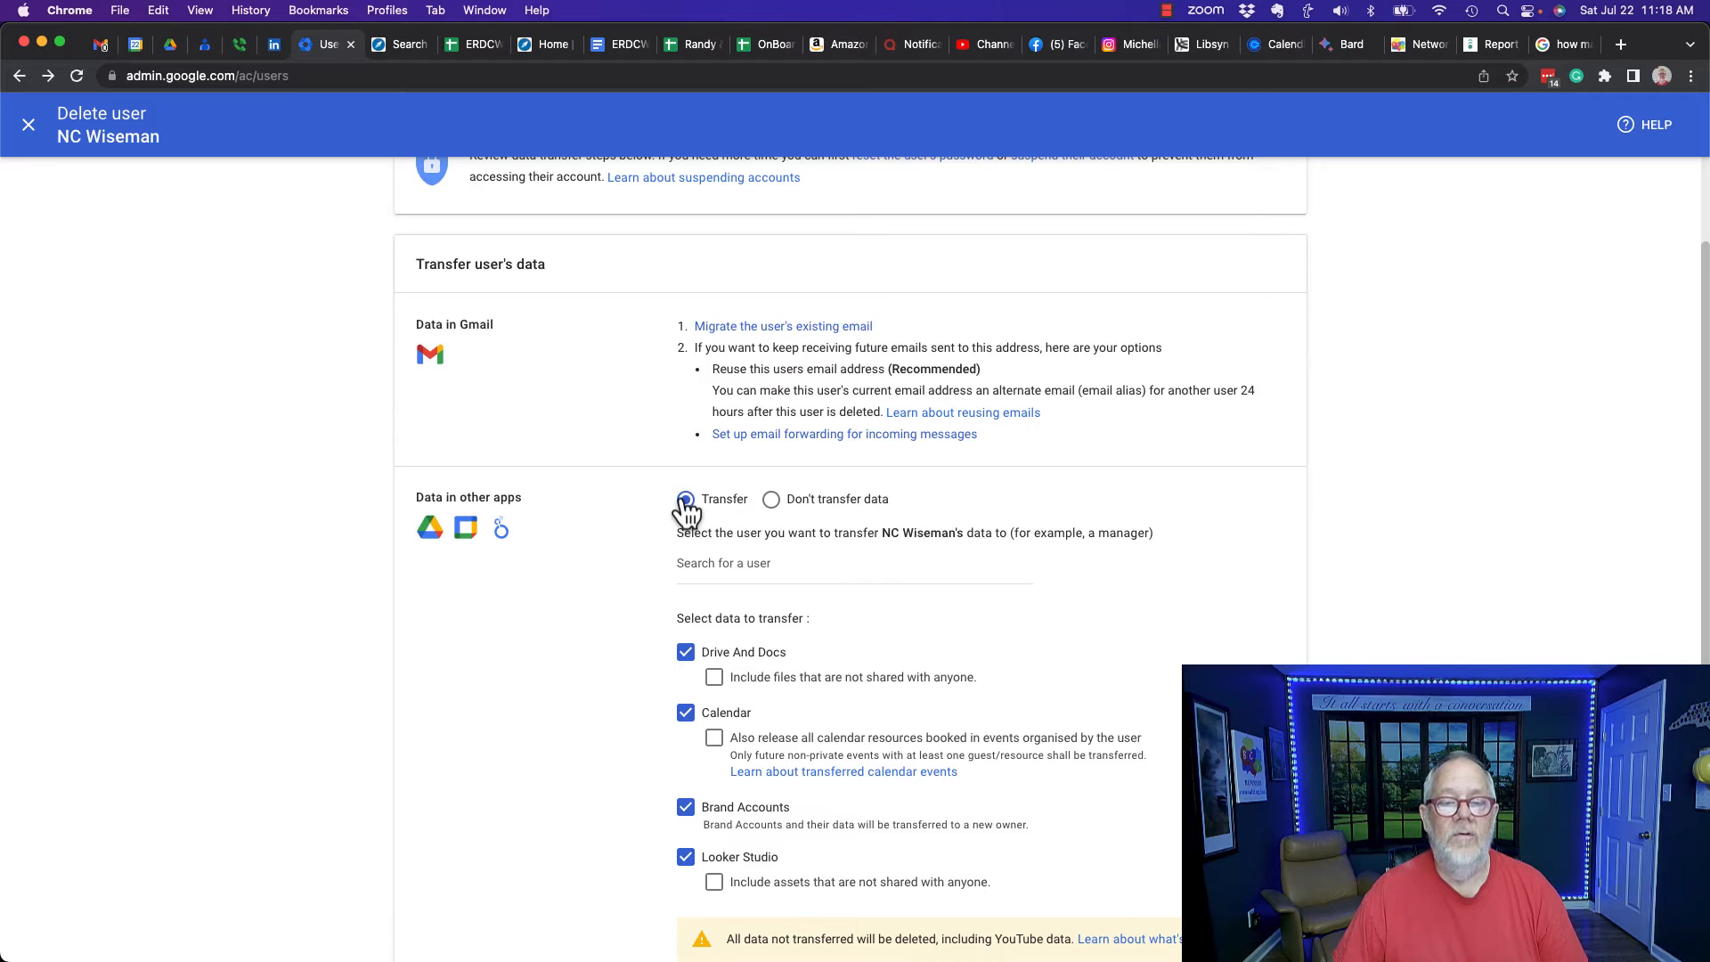
{"action": "left_click", "coordinate": [686, 499]}
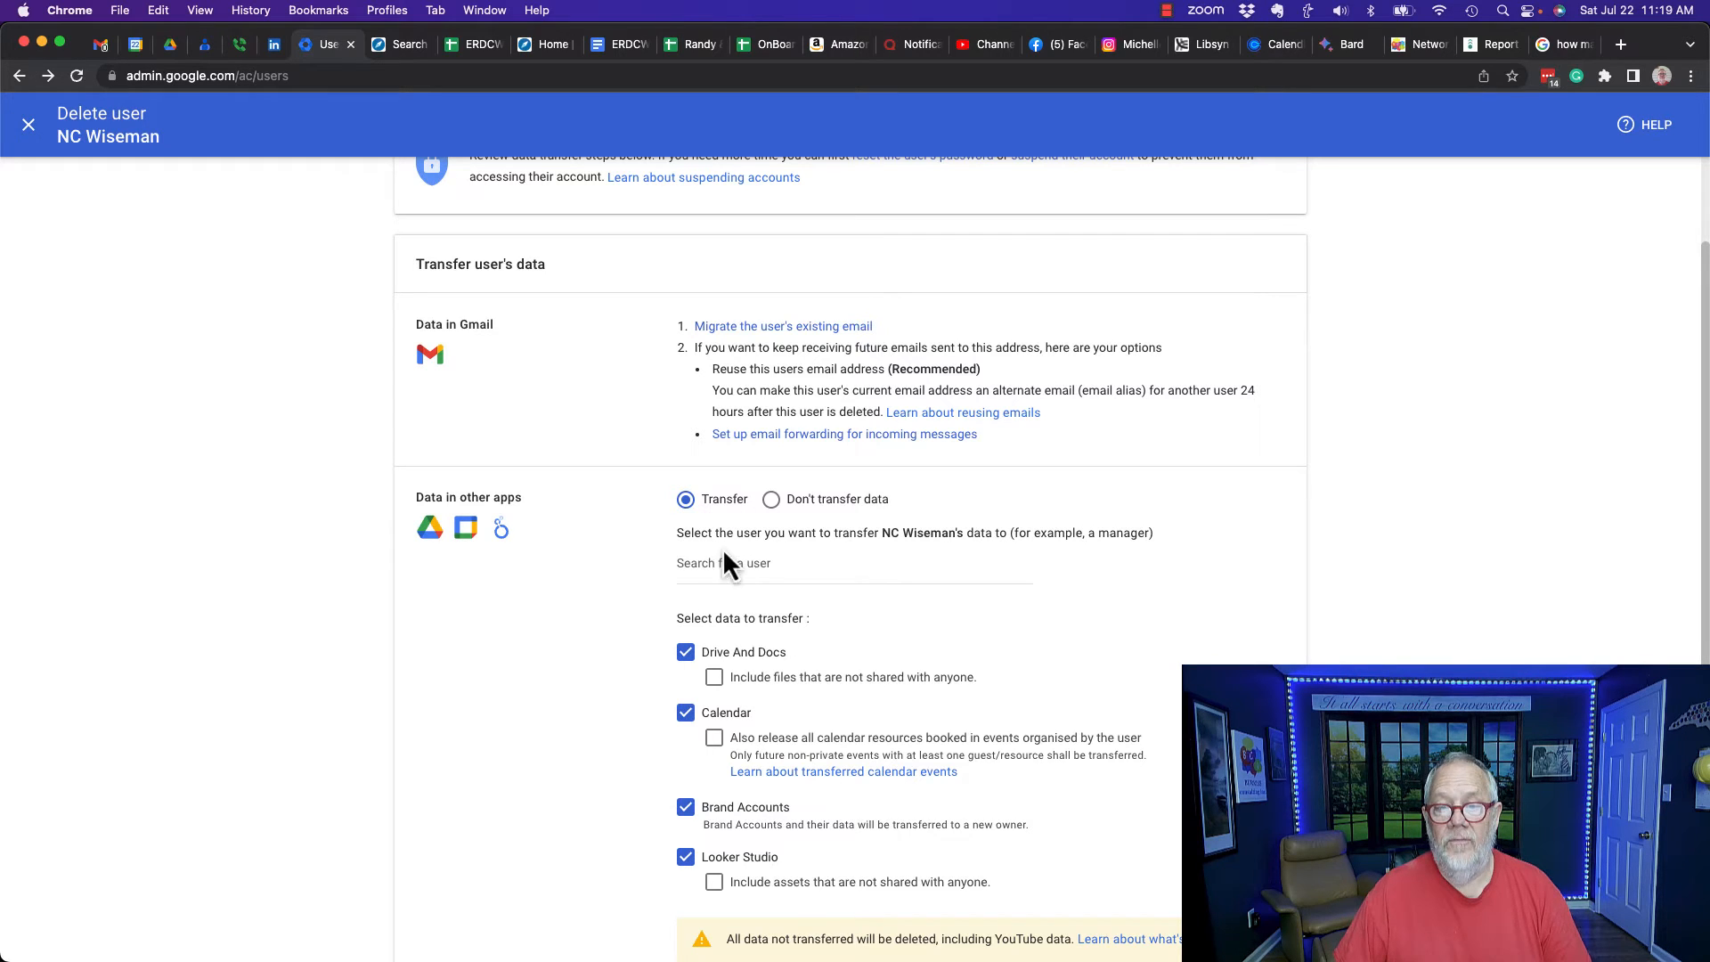
{"action": "type", "text": "tedd"}
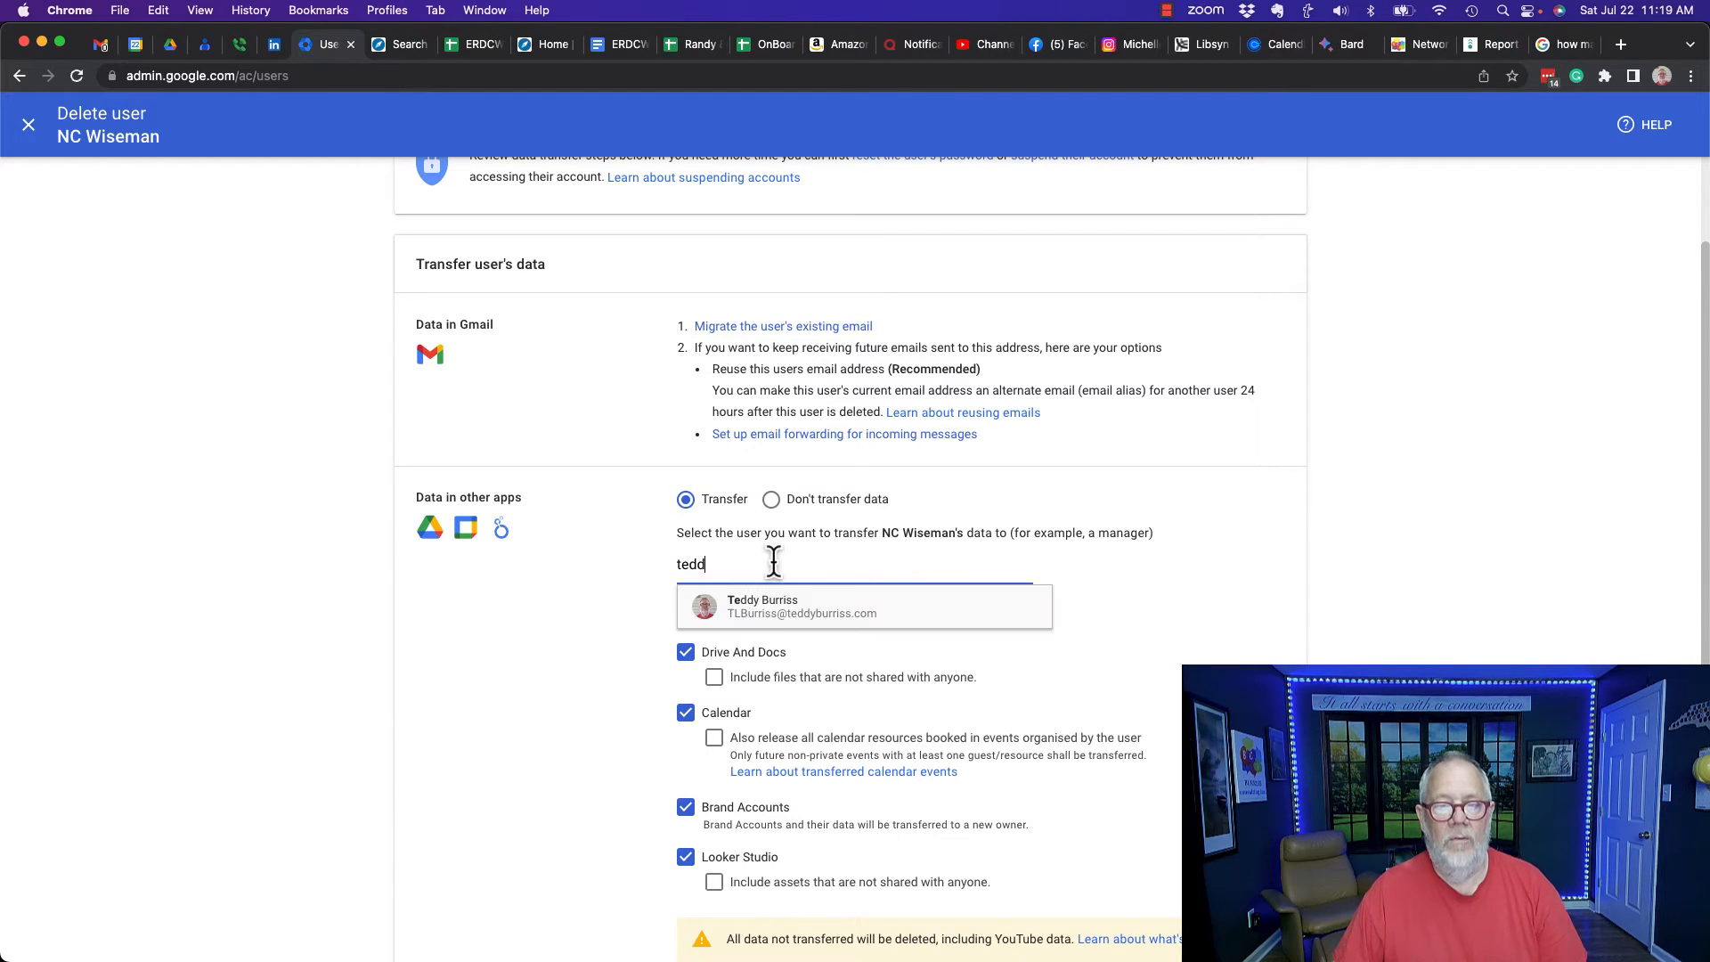
{"action": "left_click", "coordinate": [798, 606]}
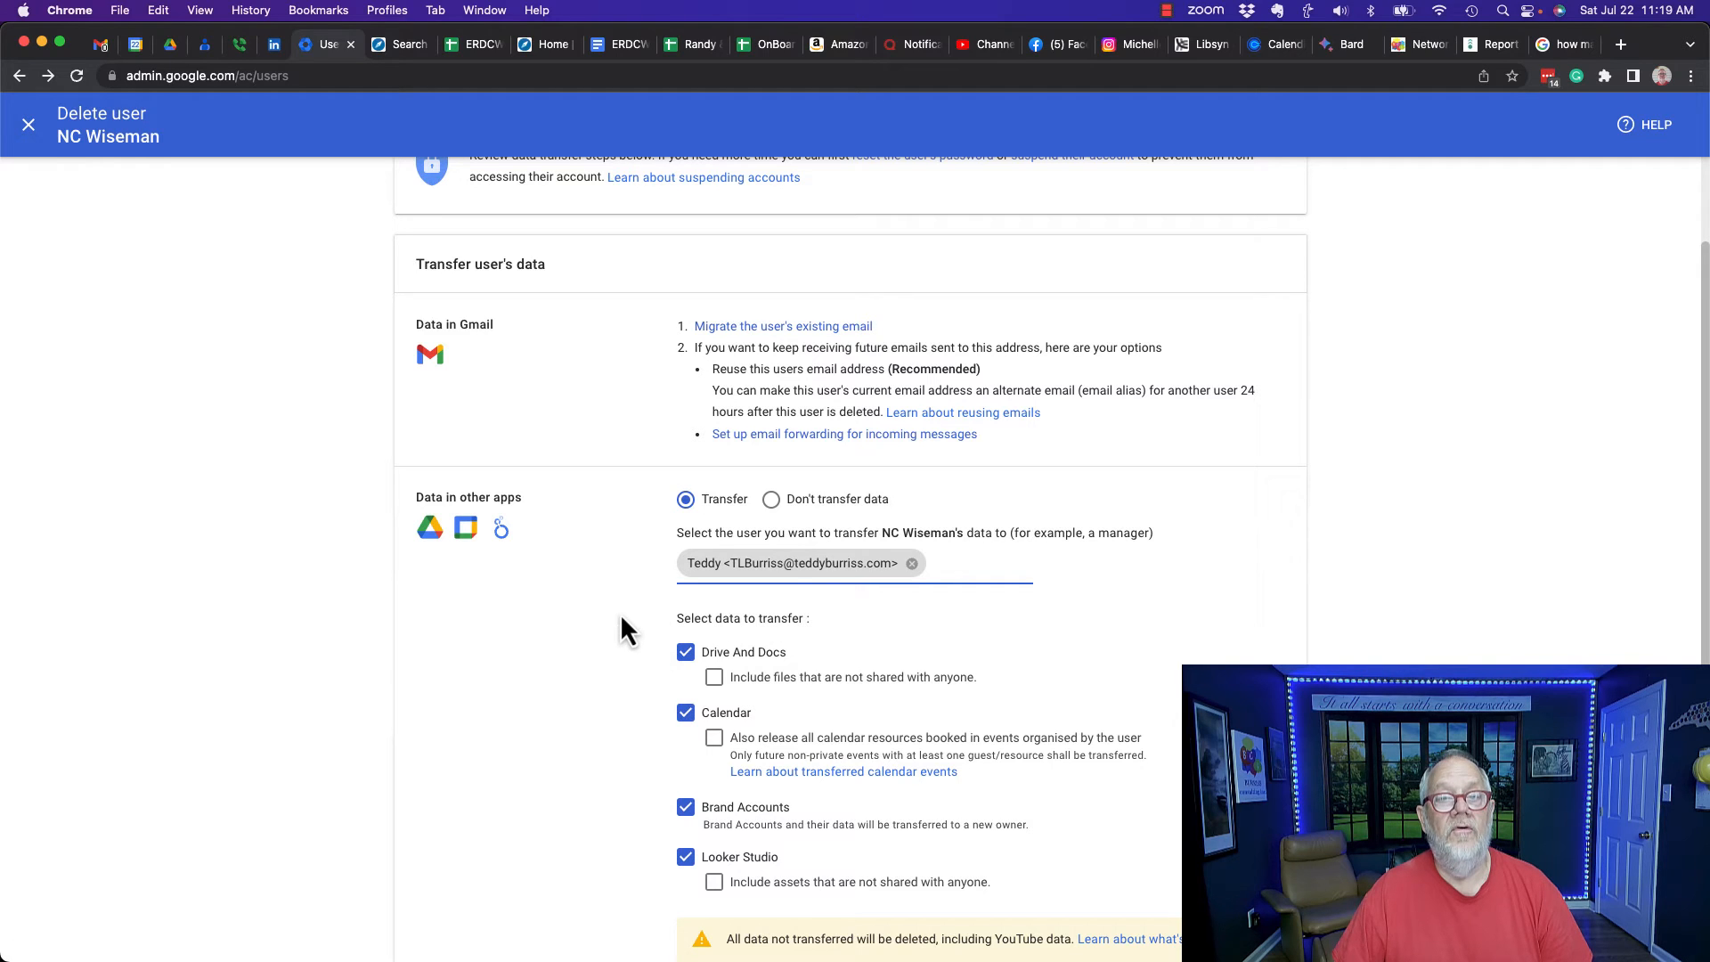
{"action": "mouse_move", "coordinate": [771, 499]}
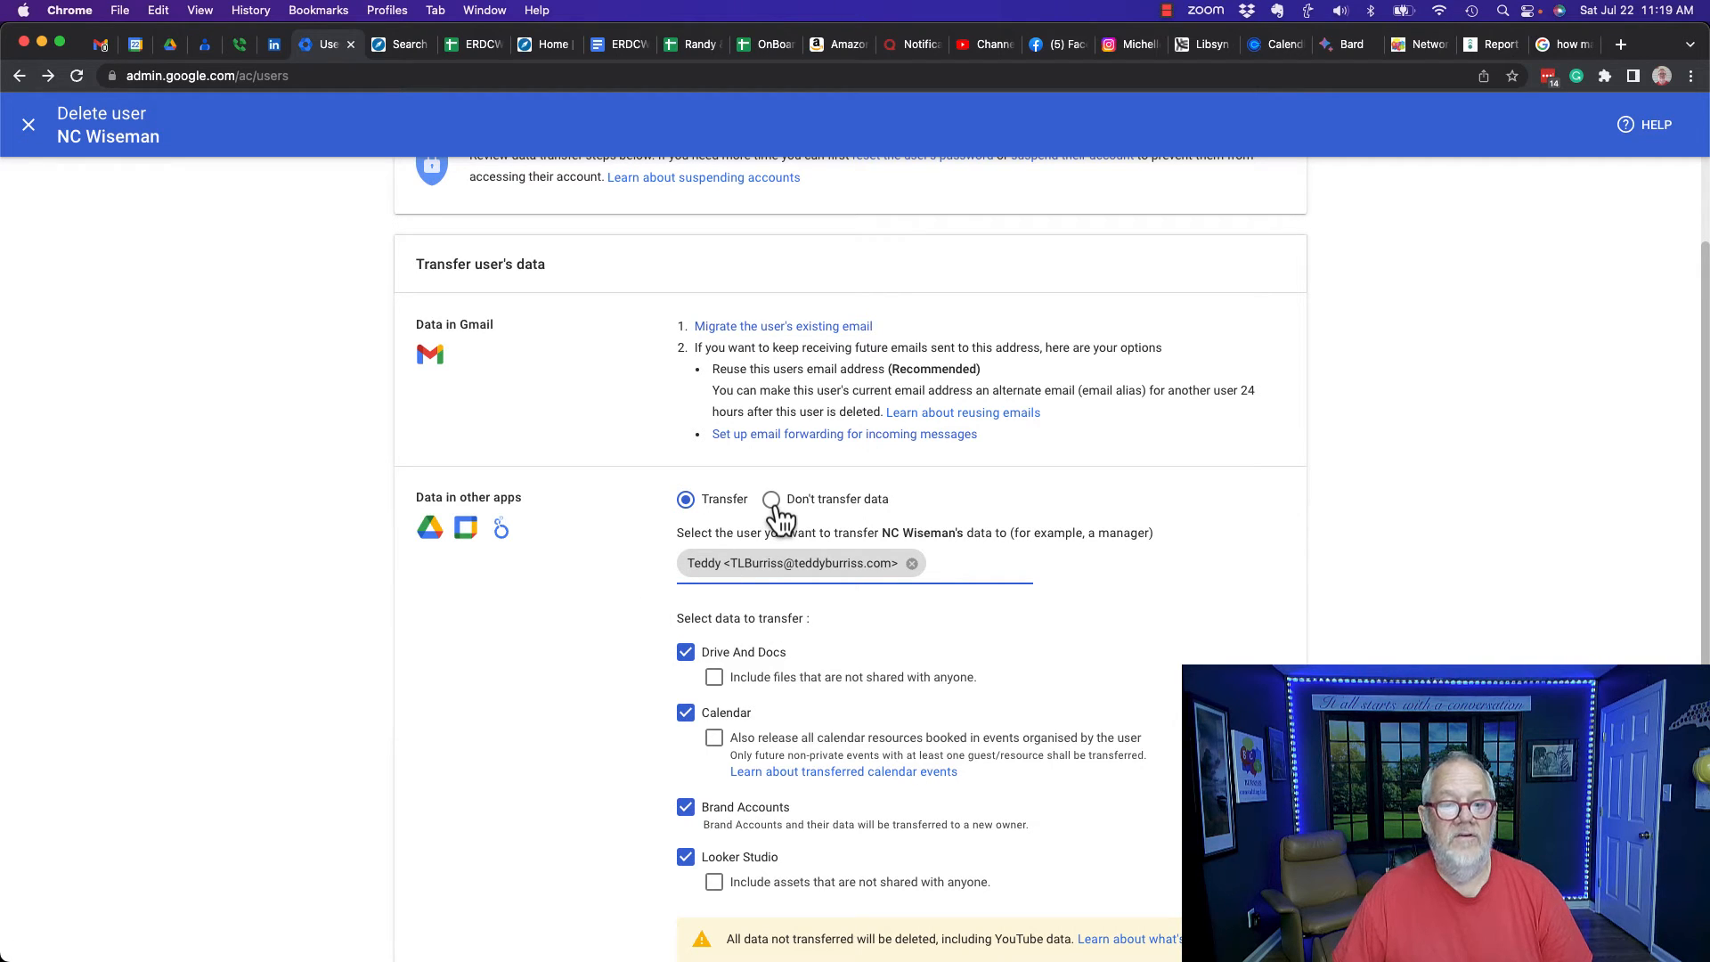
Step: Choose 'Don't transfer data' for the user's data in other apps
{"action": "left_click", "coordinate": [773, 499]}
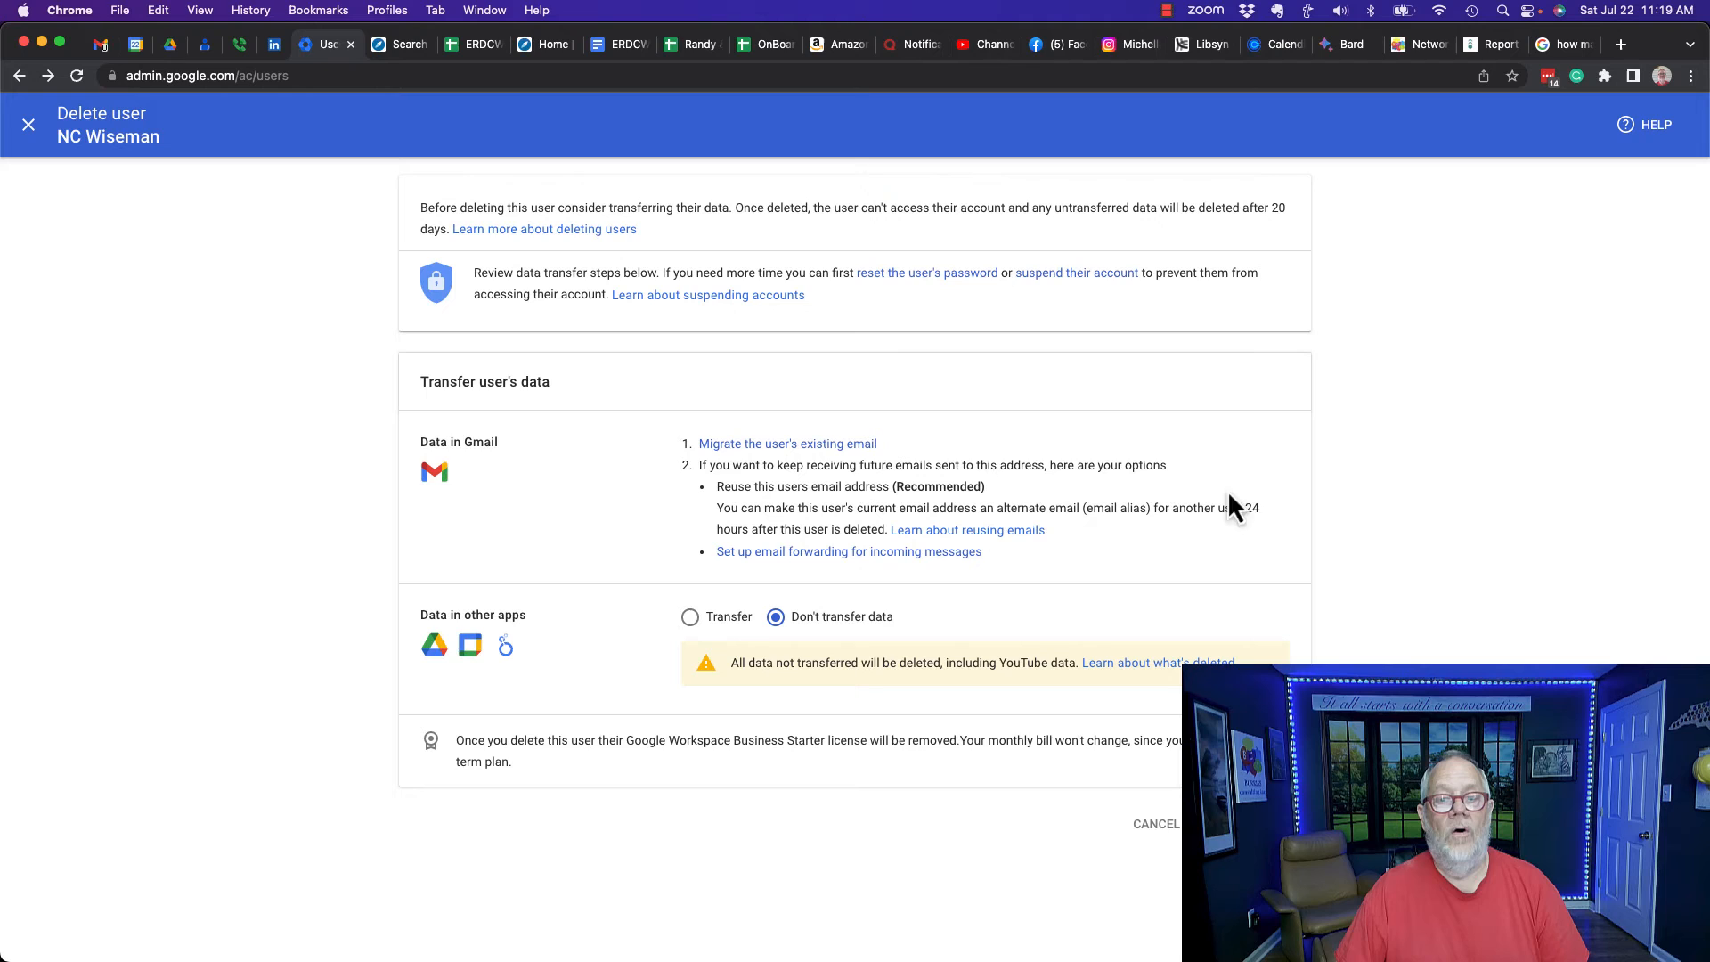
{"action": "mouse_move", "coordinate": [1180, 595]}
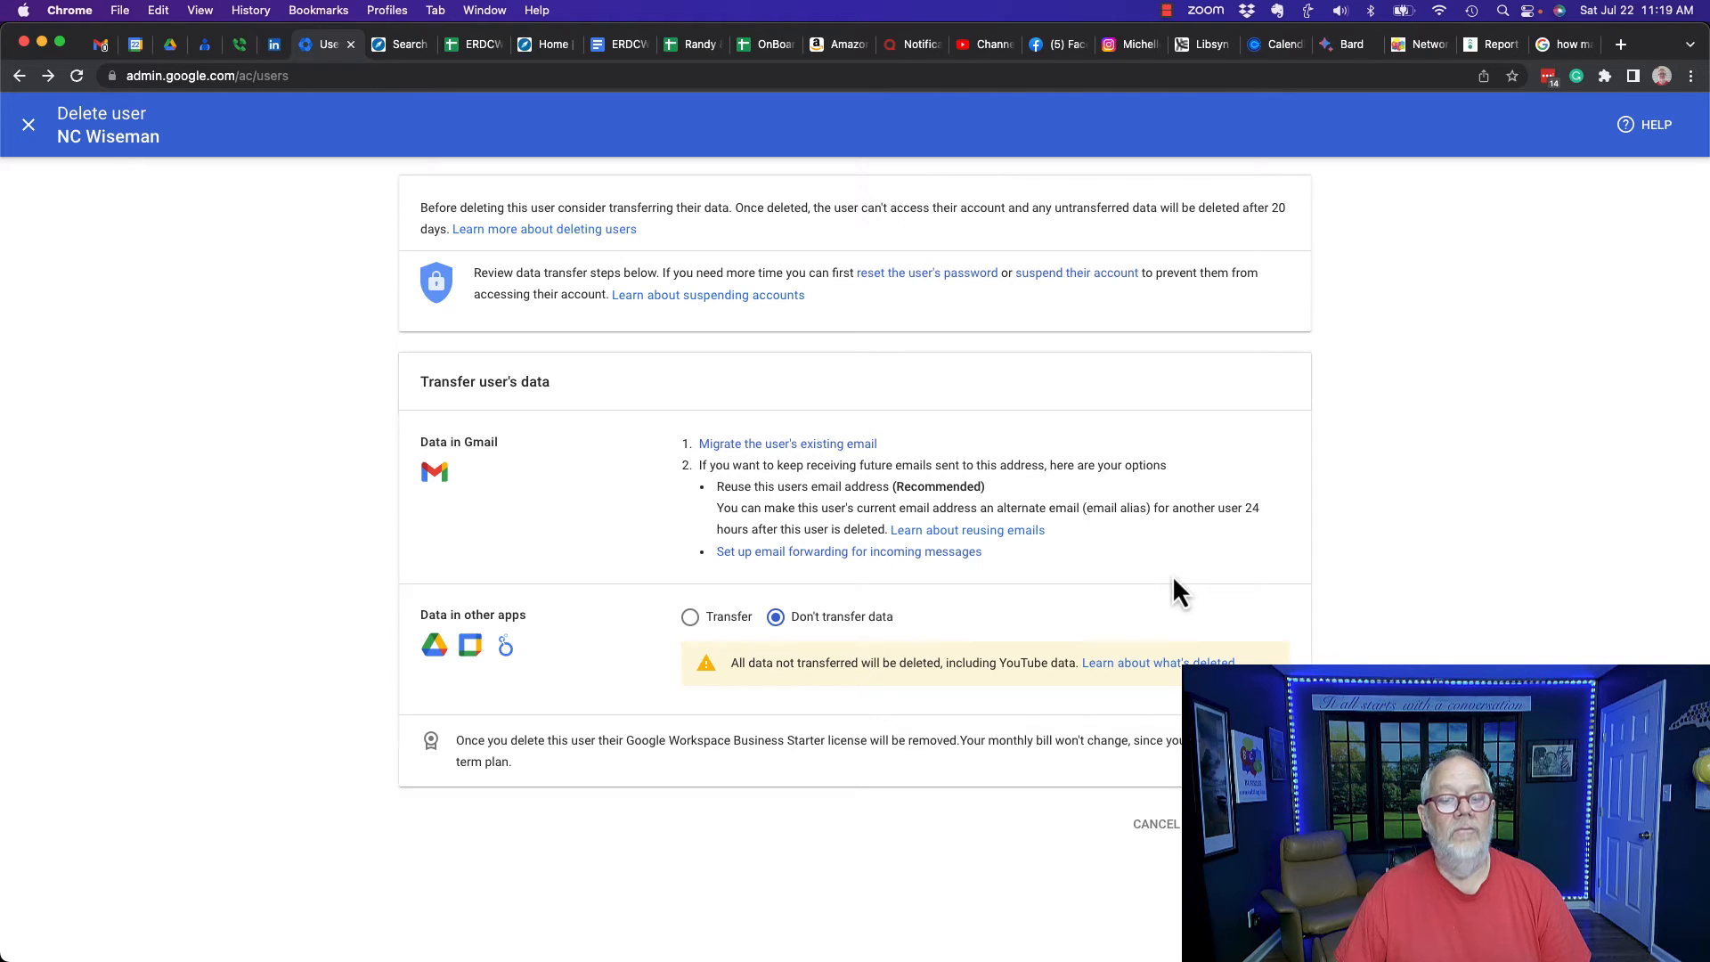
{"action": "mouse_move", "coordinate": [785, 662]}
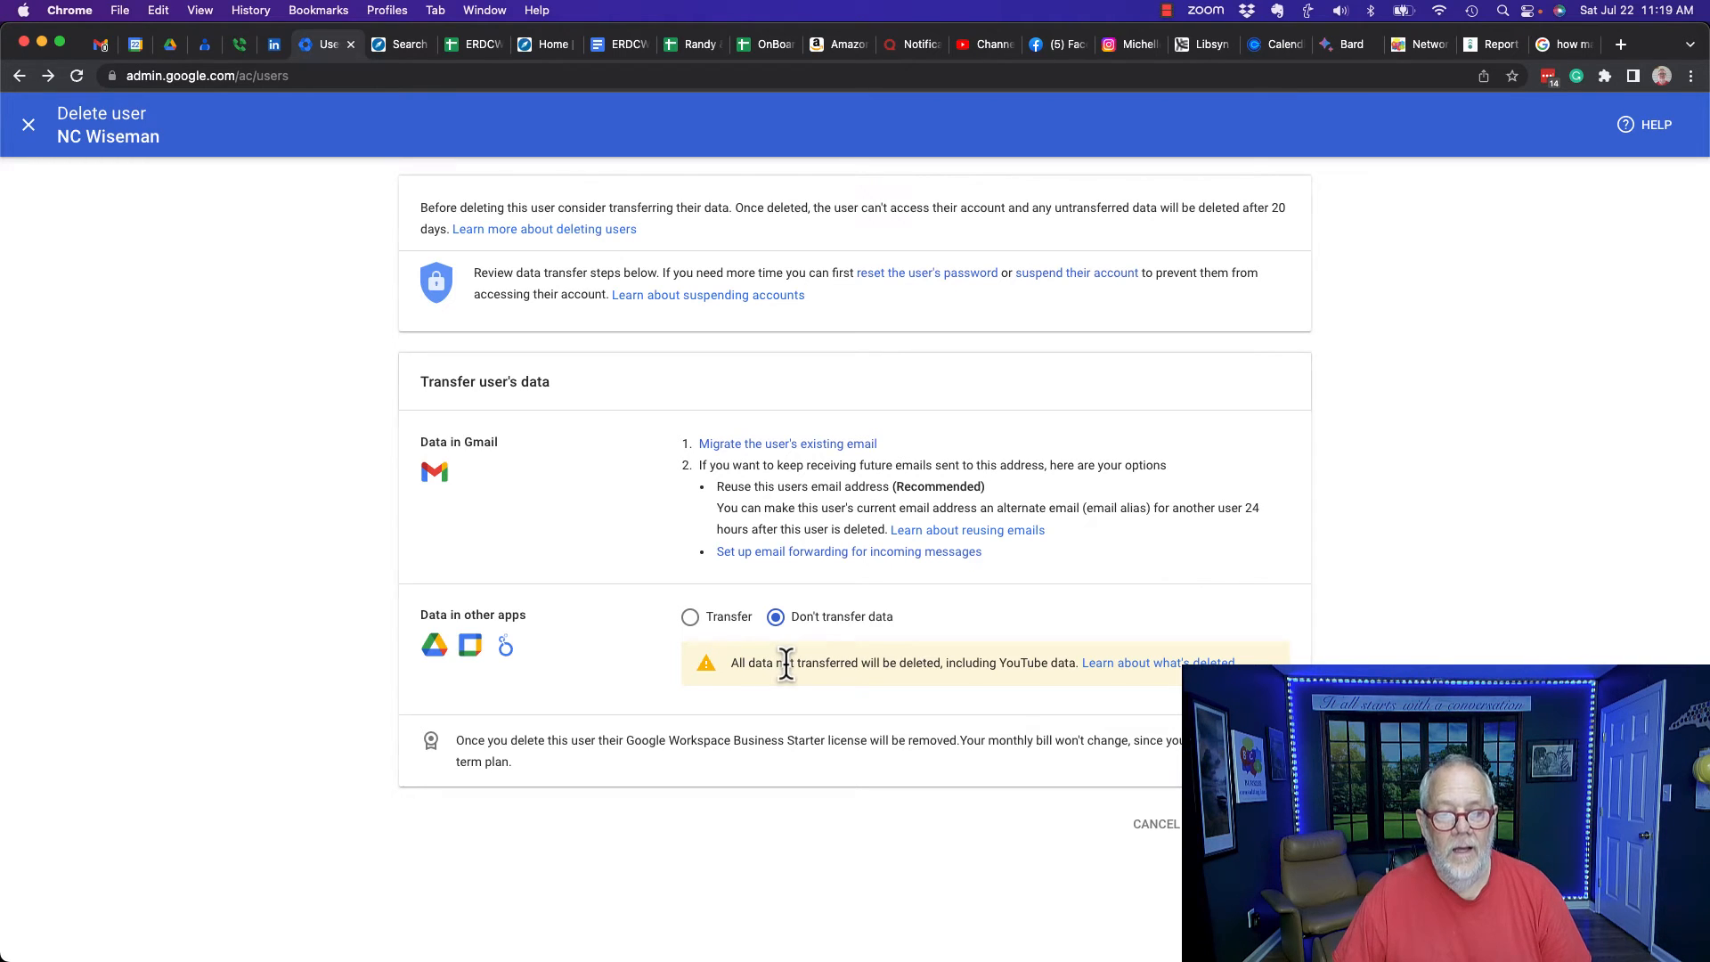
{"action": "mouse_move", "coordinate": [868, 668]}
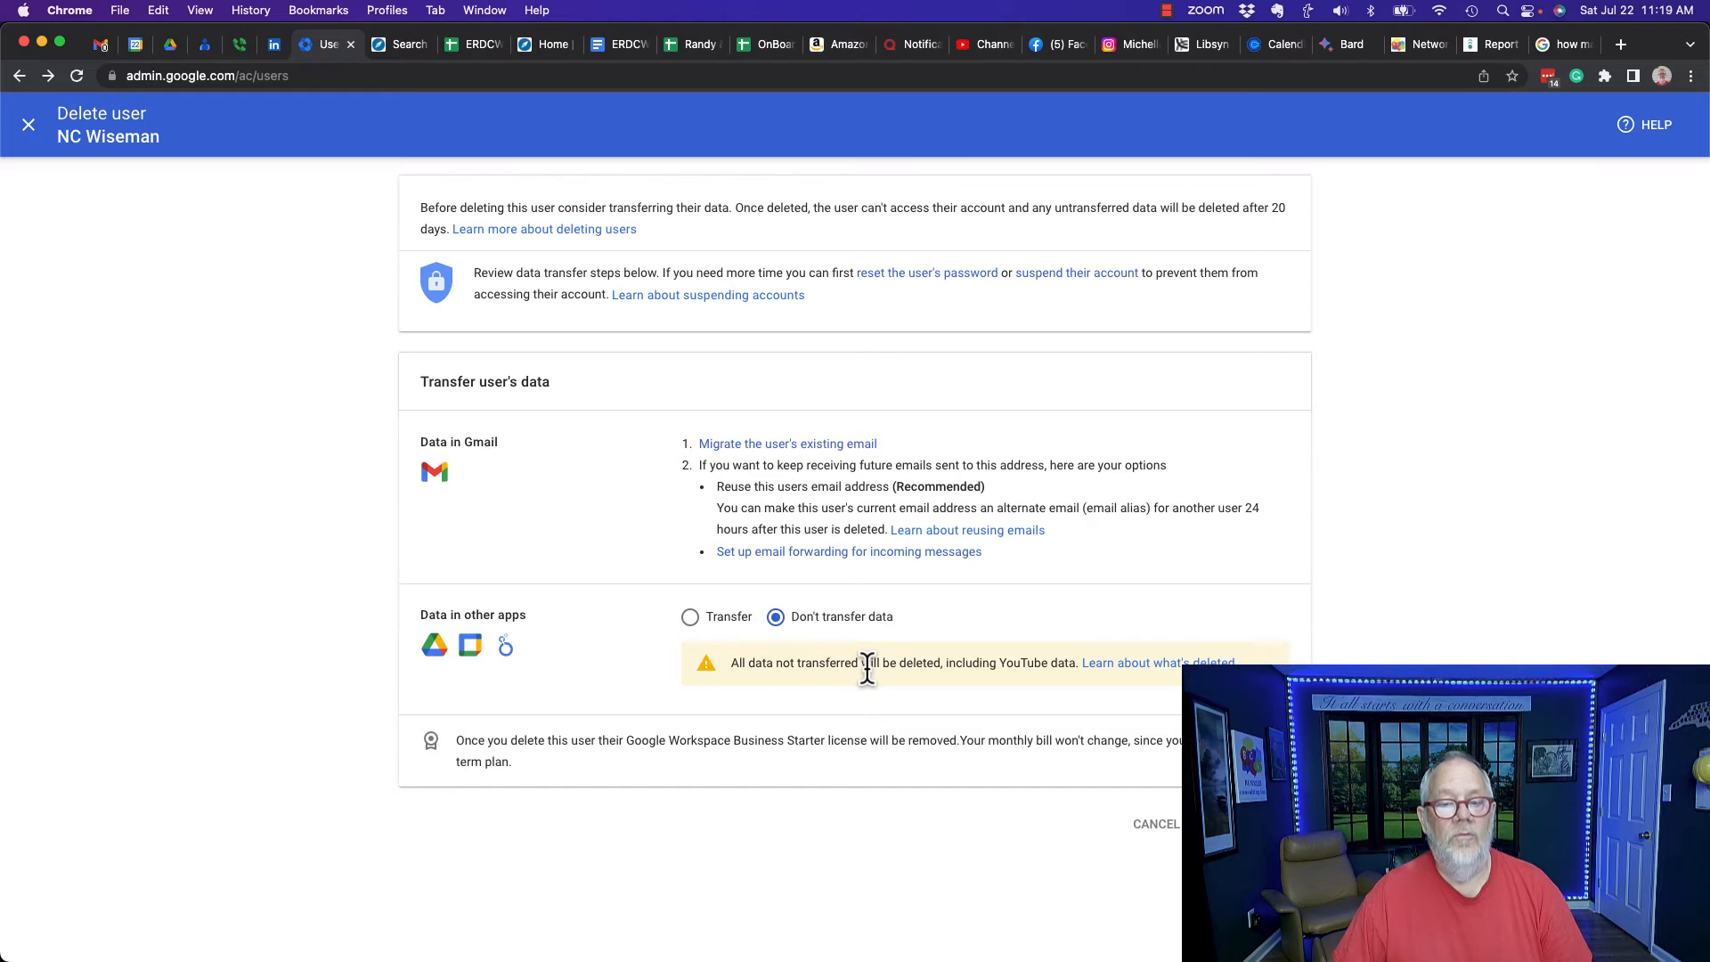
{"action": "mouse_move", "coordinate": [957, 662]}
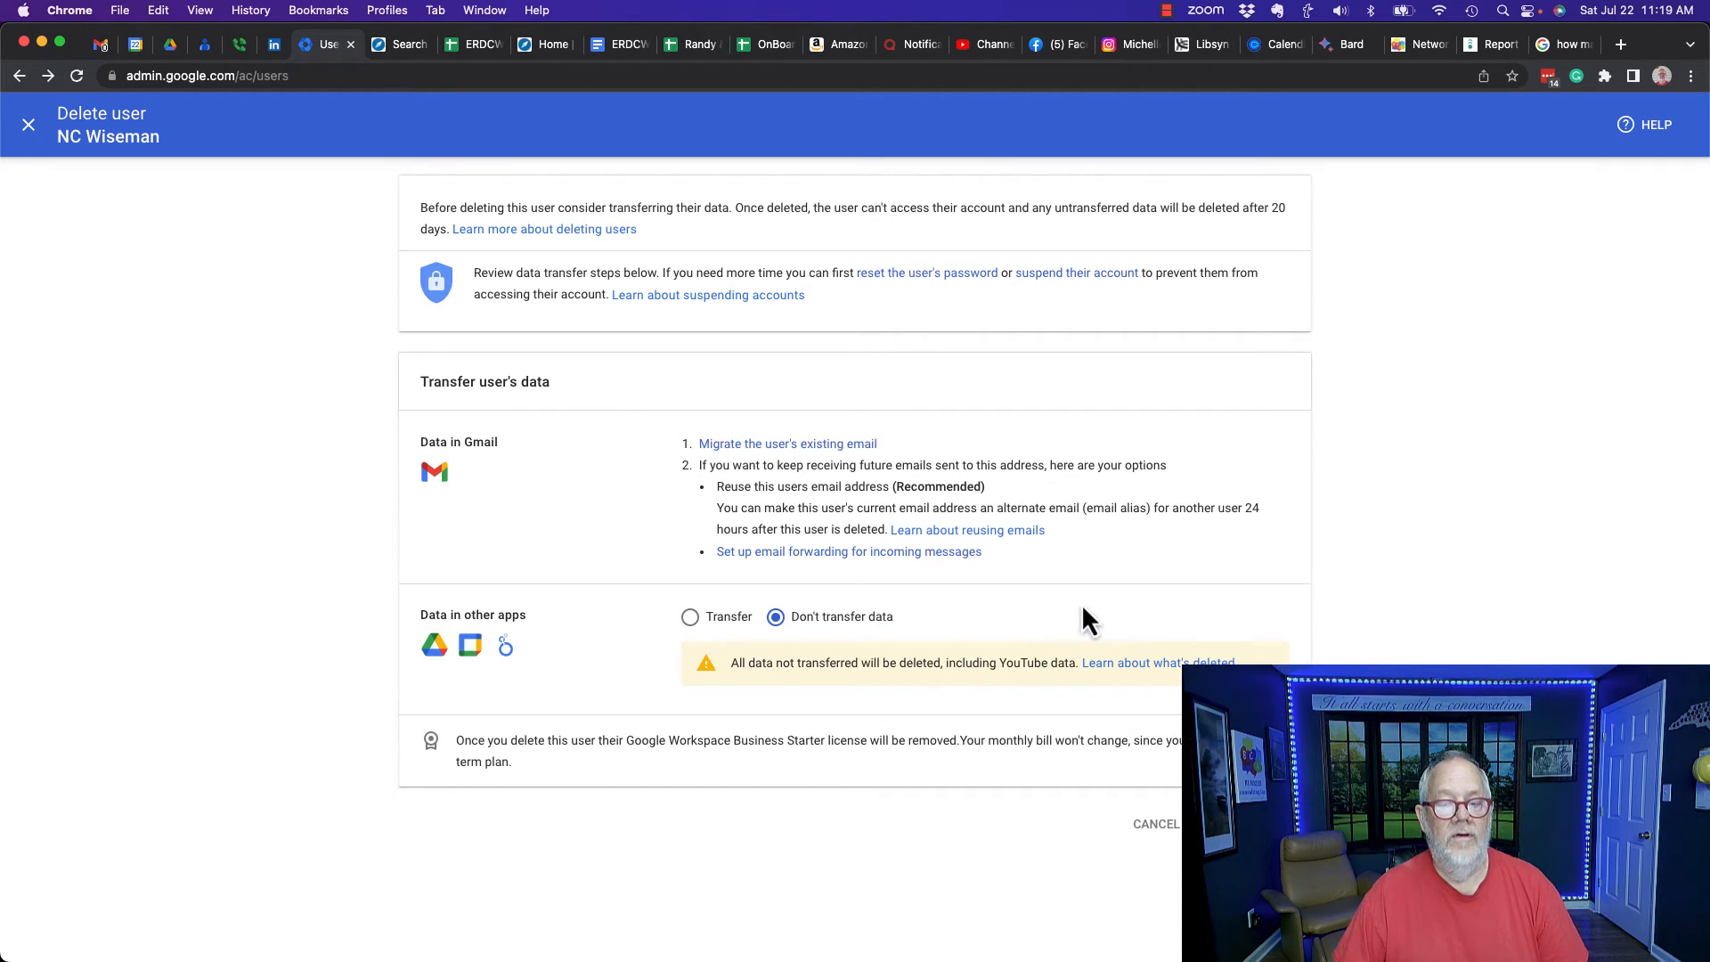
{"action": "mouse_move", "coordinate": [1113, 606]}
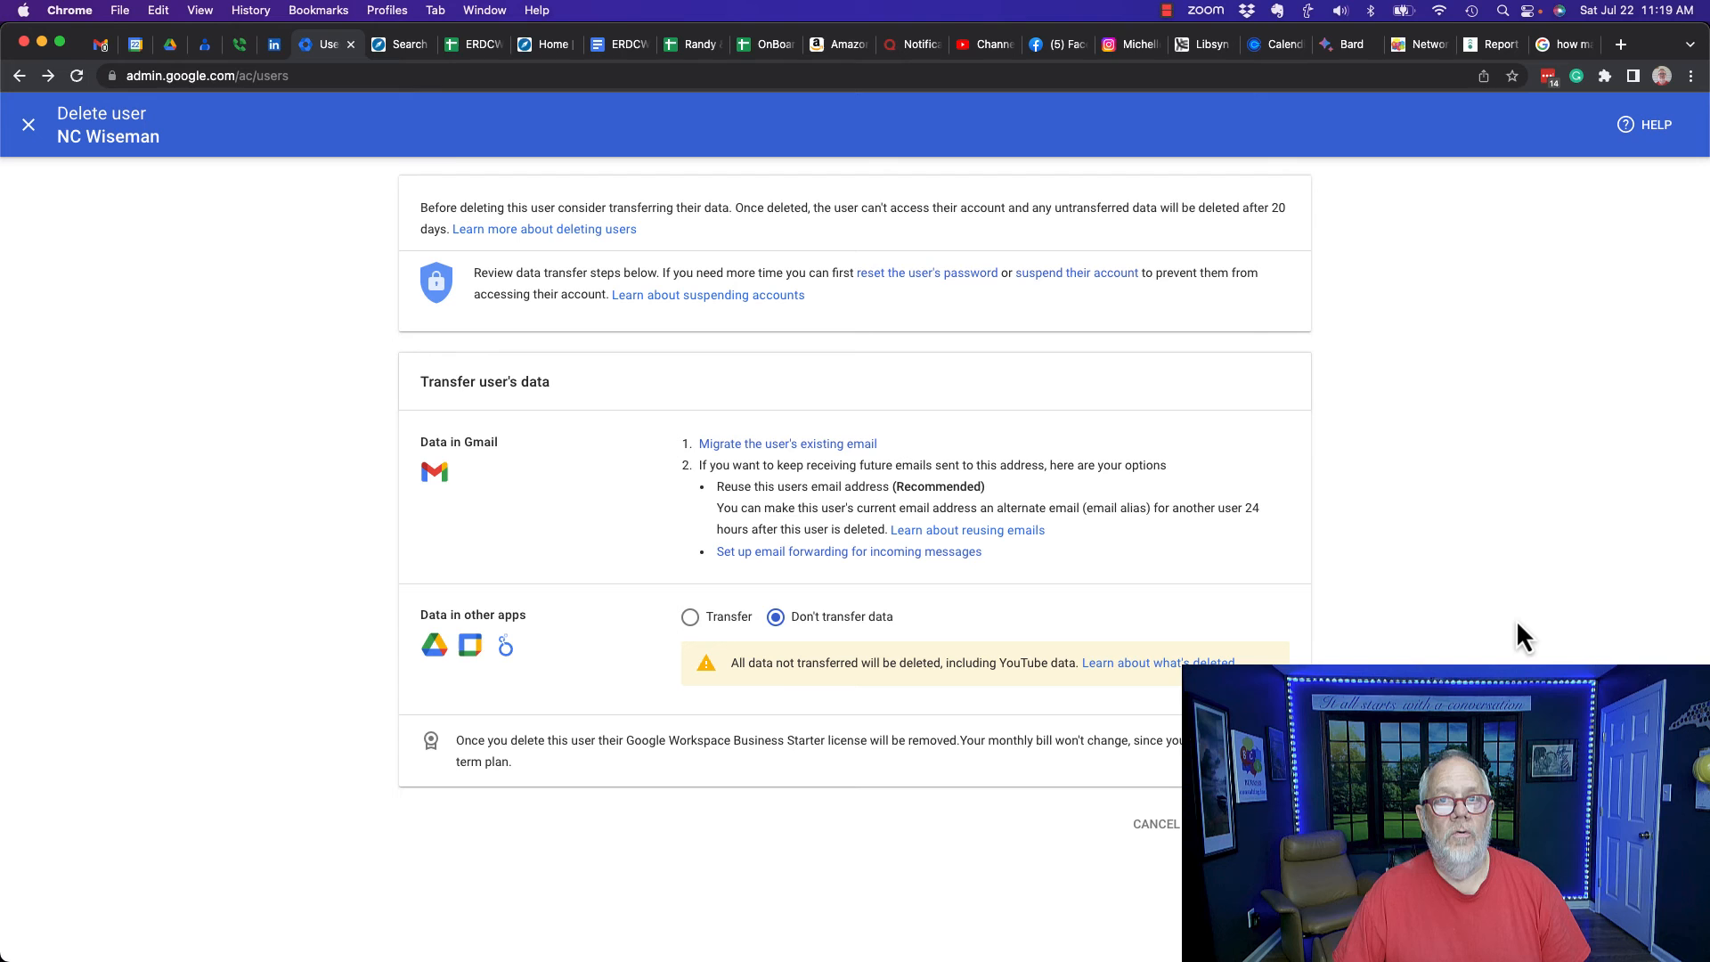
{"action": "mouse_move", "coordinate": [1329, 259]}
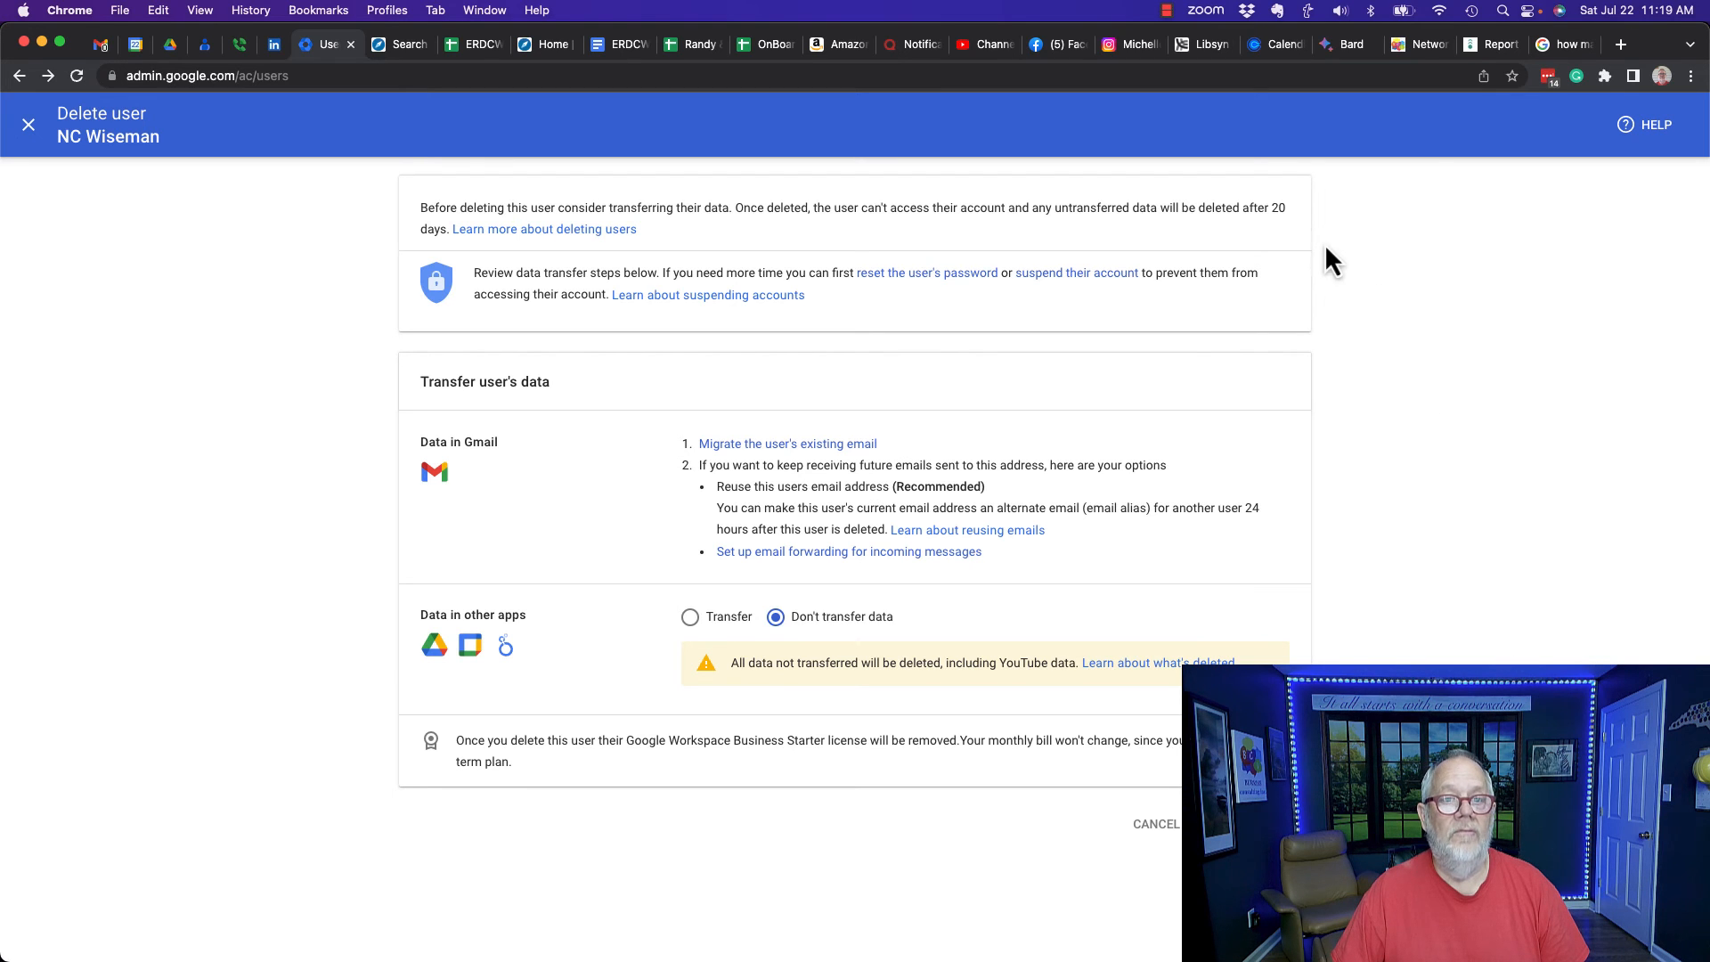